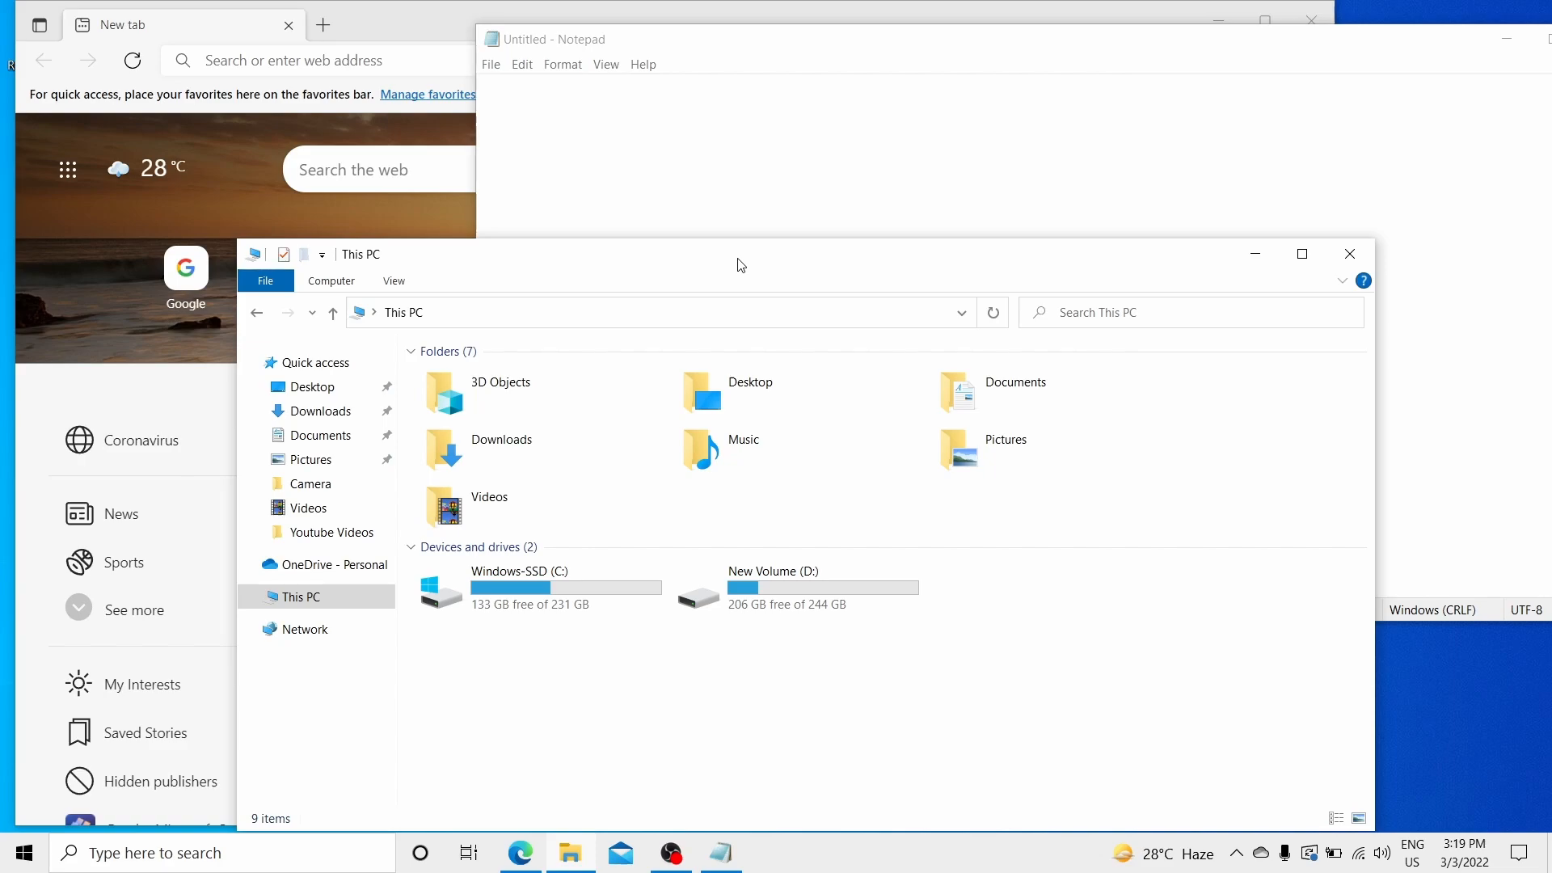
pyautogui.moveTo(733, 268)
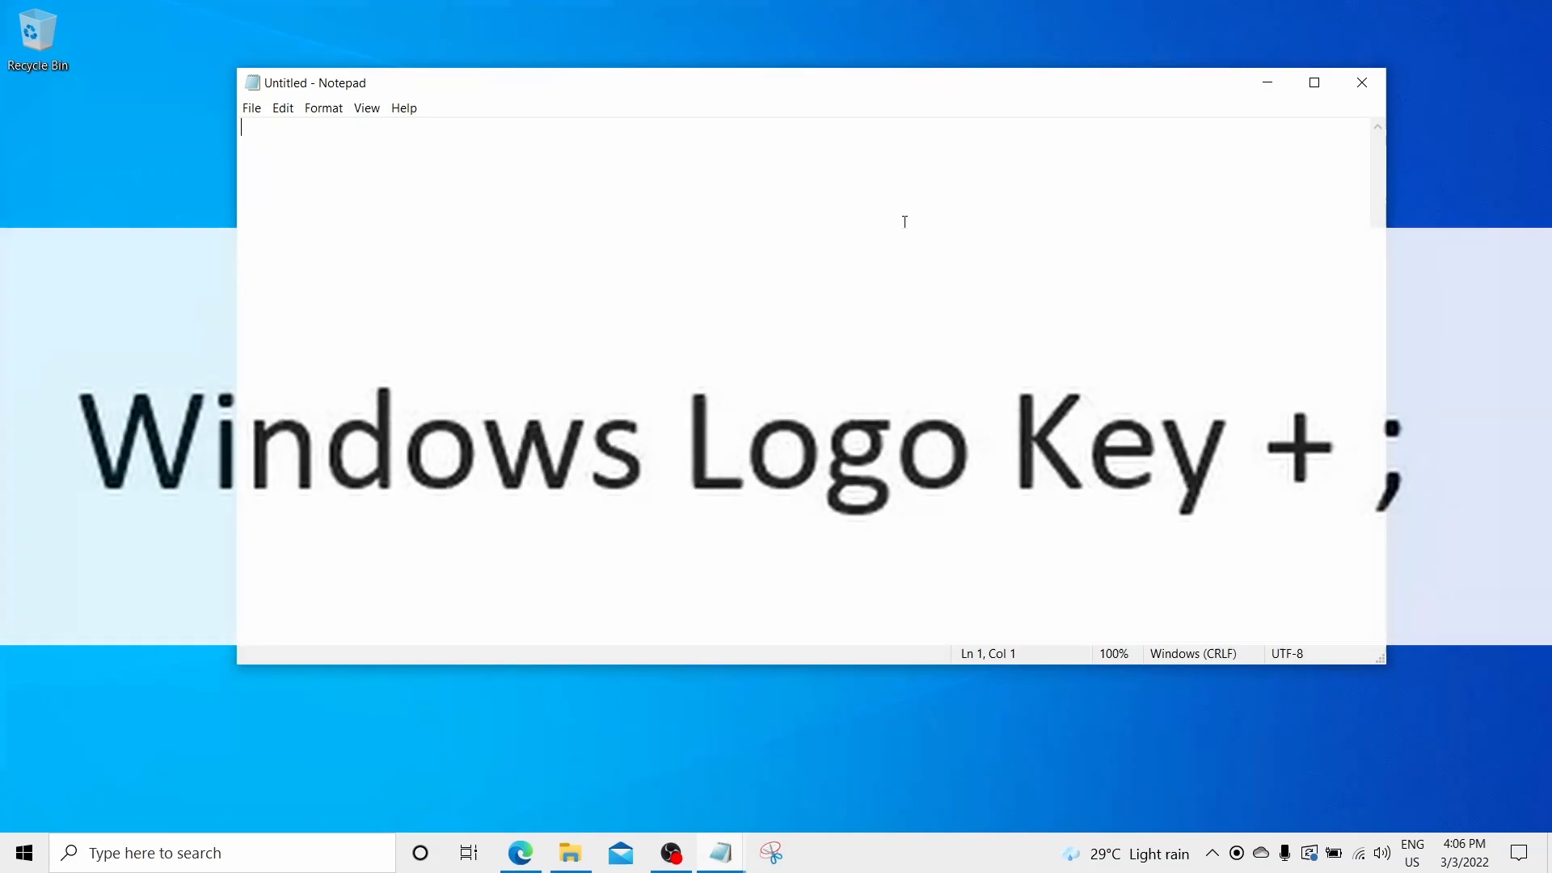
# Insert an emoji from the Win+; emoji panel at the start of the blank note.
pyautogui.press('win+;')
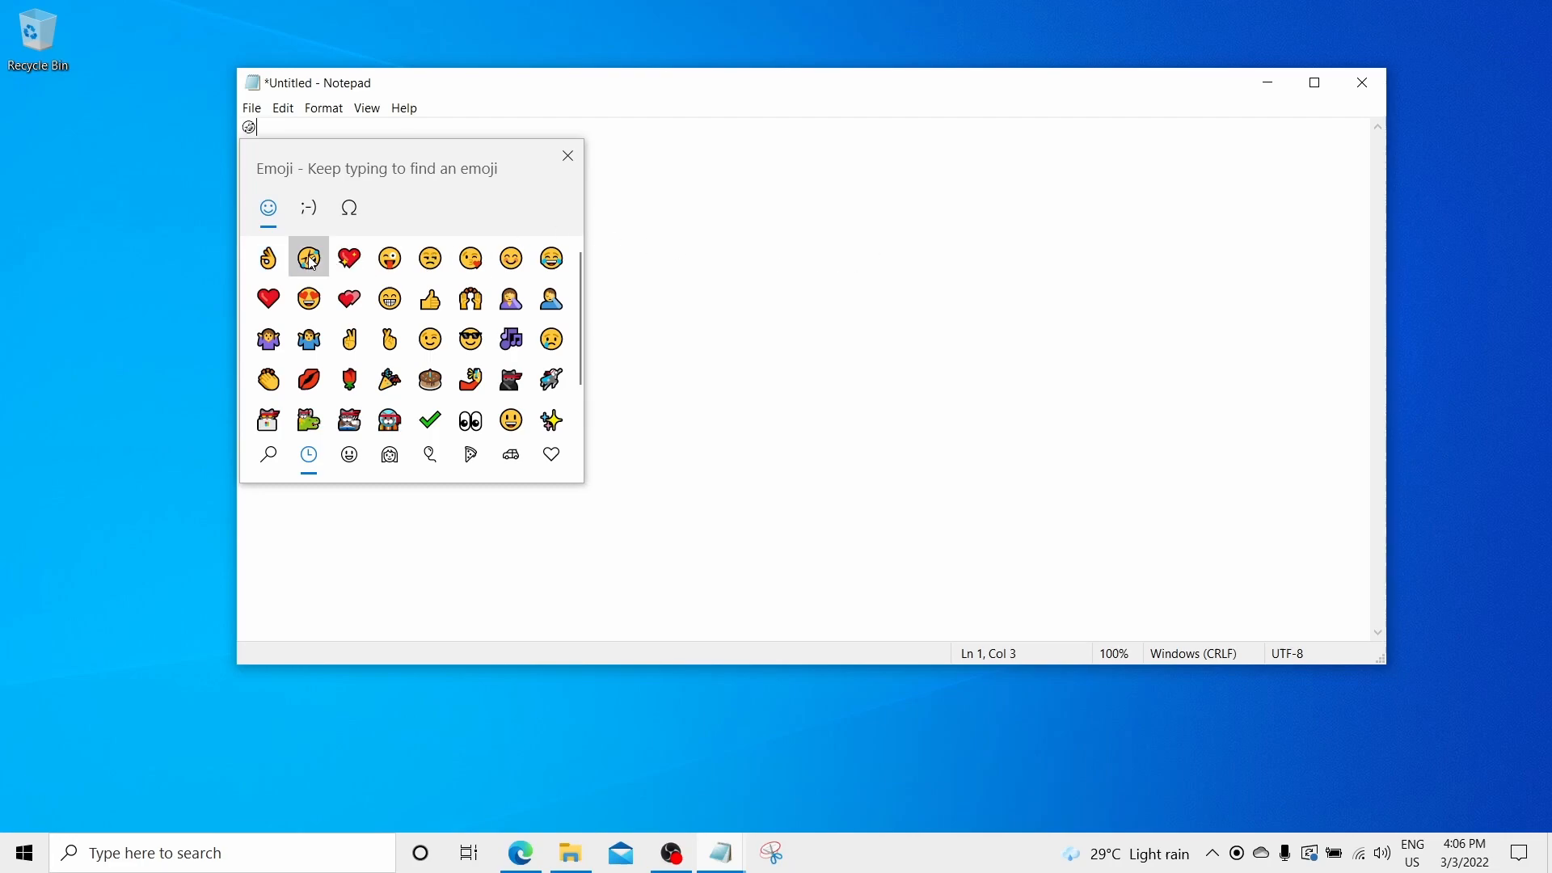
pyautogui.click(307, 257)
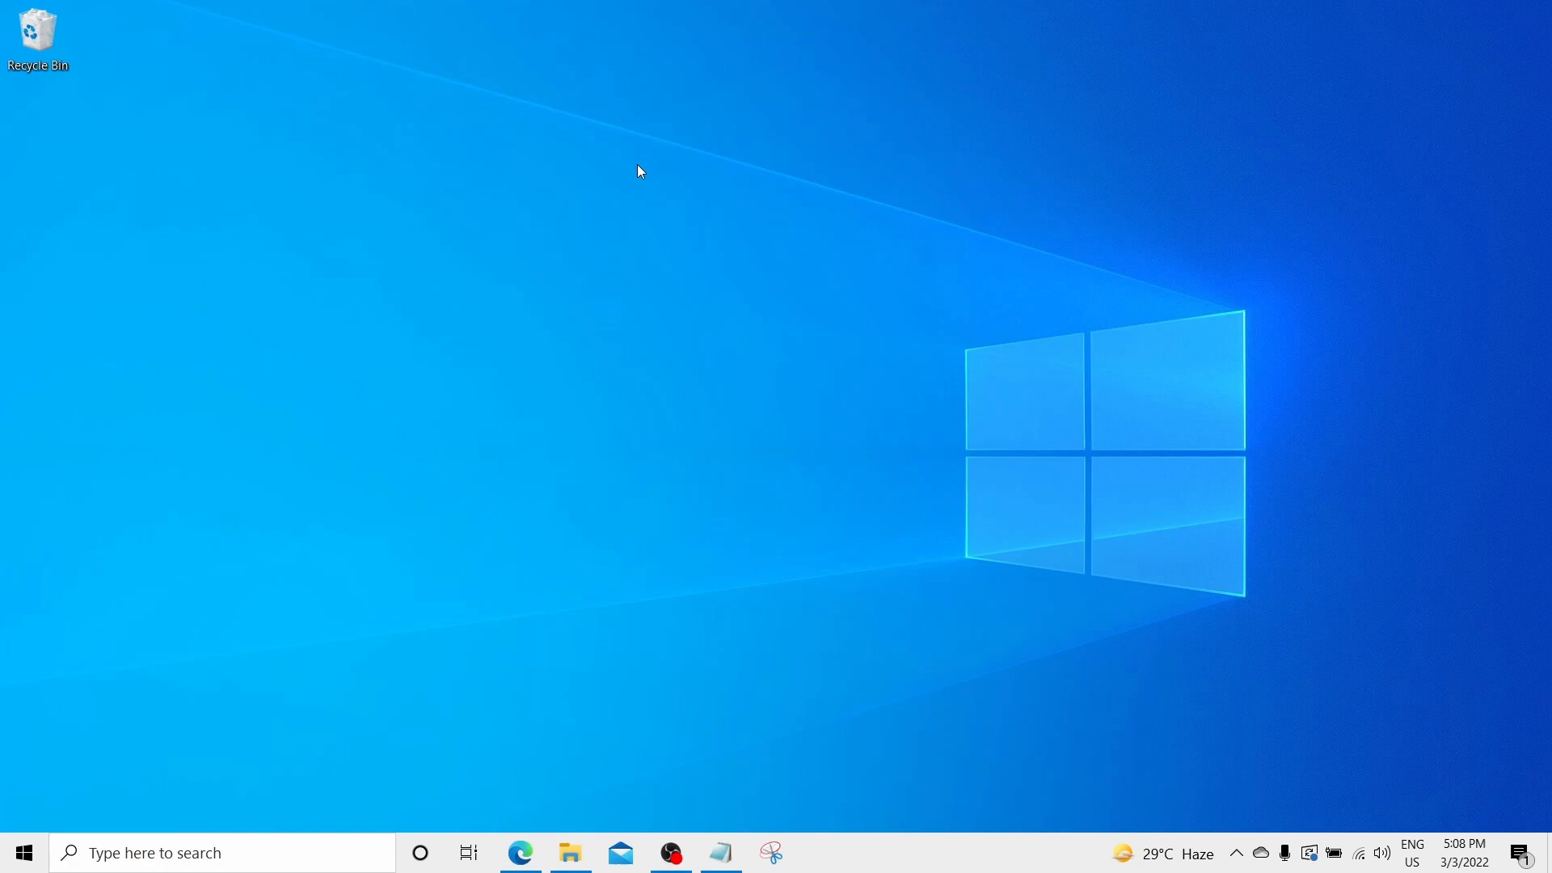
# Search the taskbar for 'calculator' and launch the Calculator best match.
pyautogui.click(198, 852)
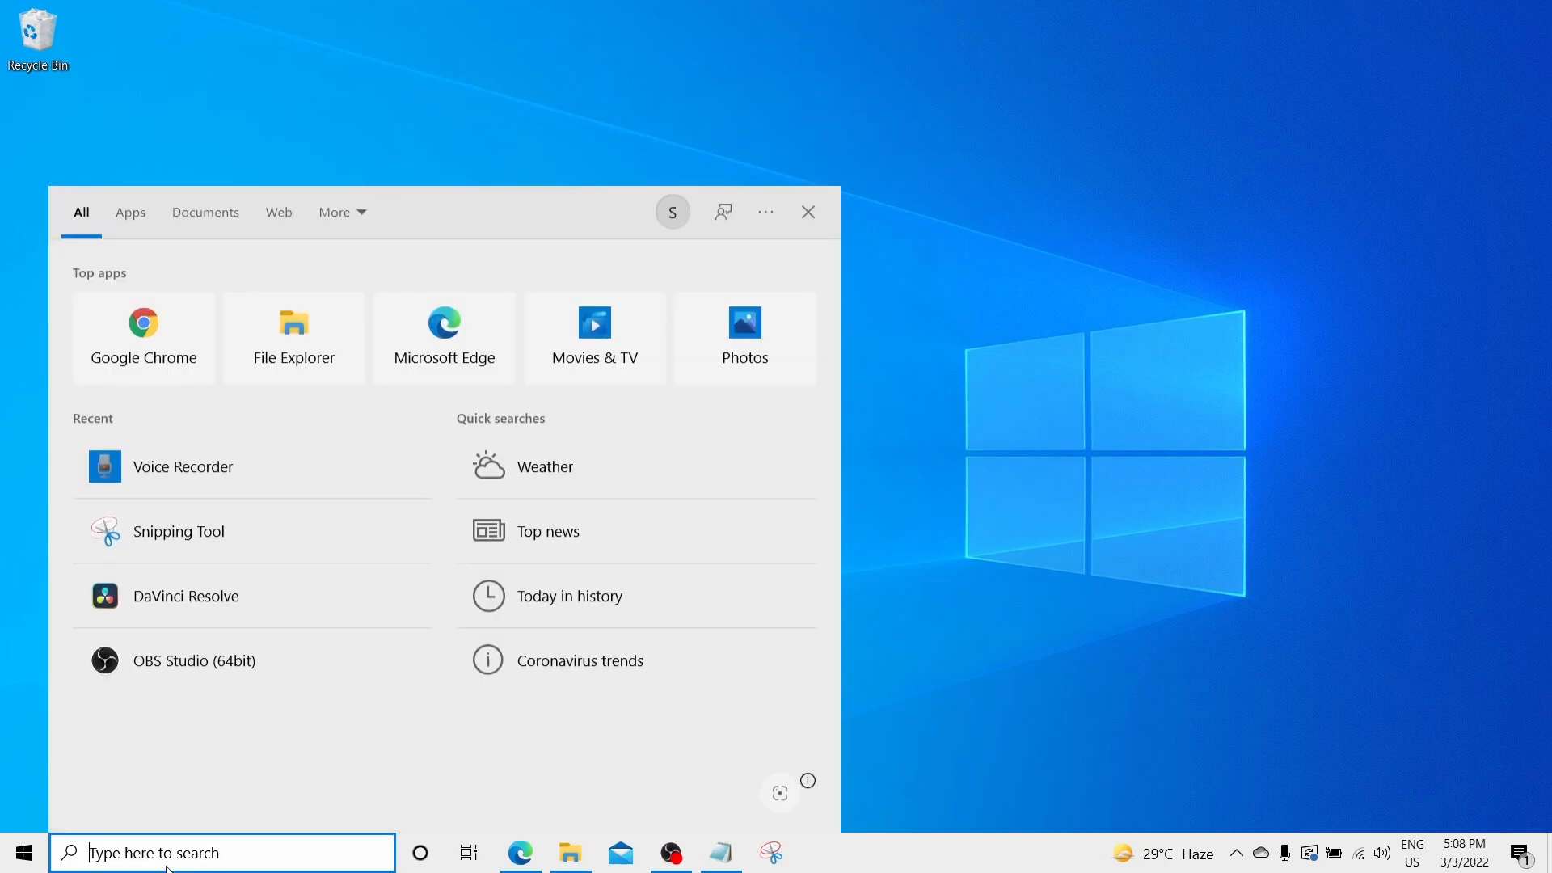
pyautogui.write('calcula')
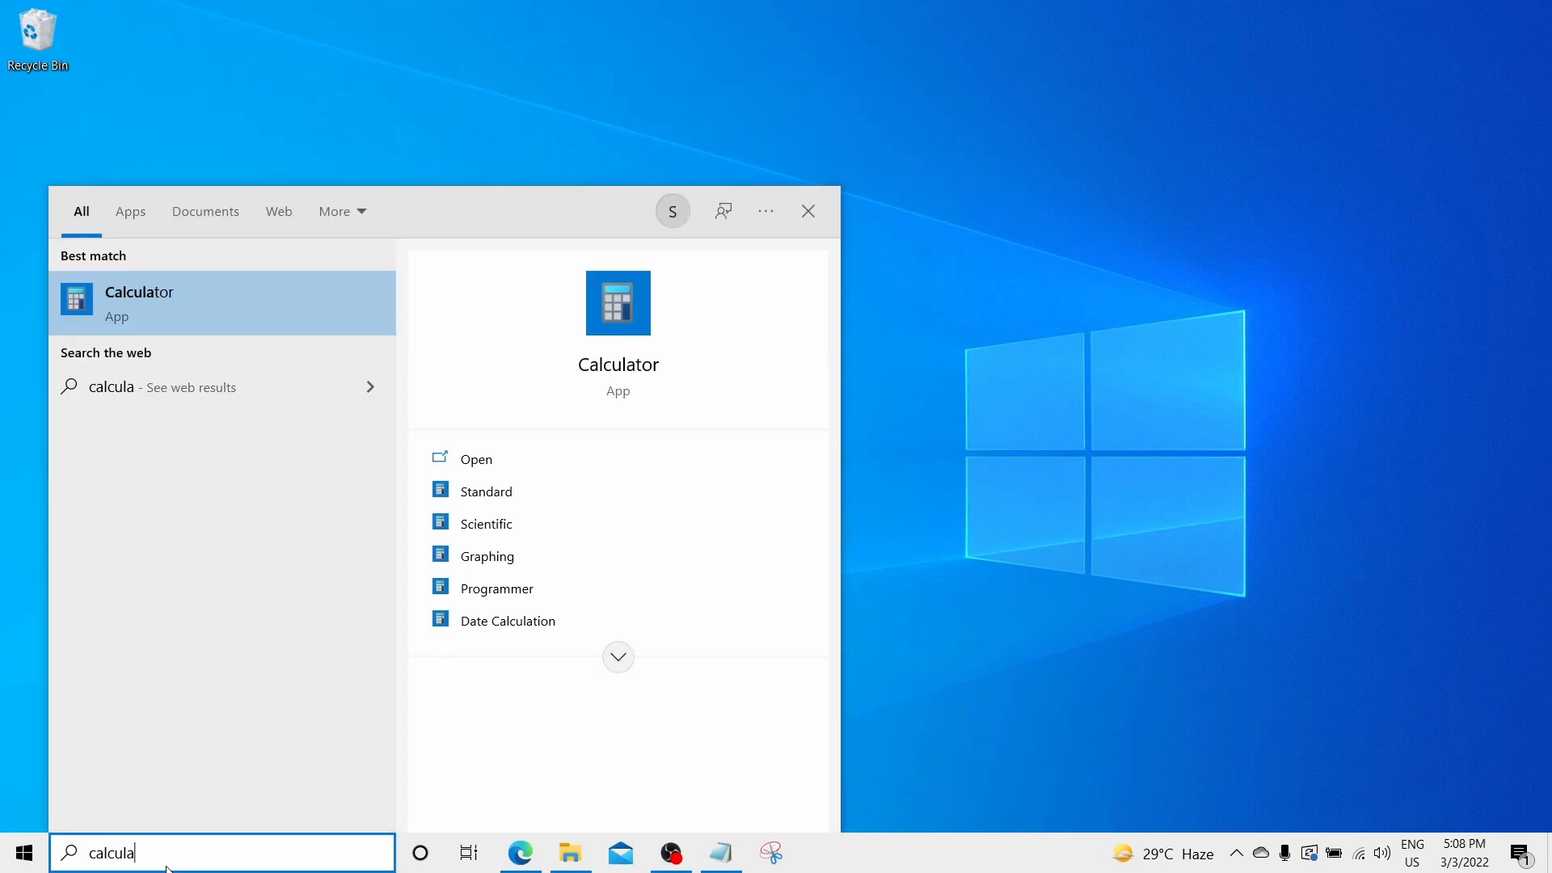
pyautogui.write('tor')
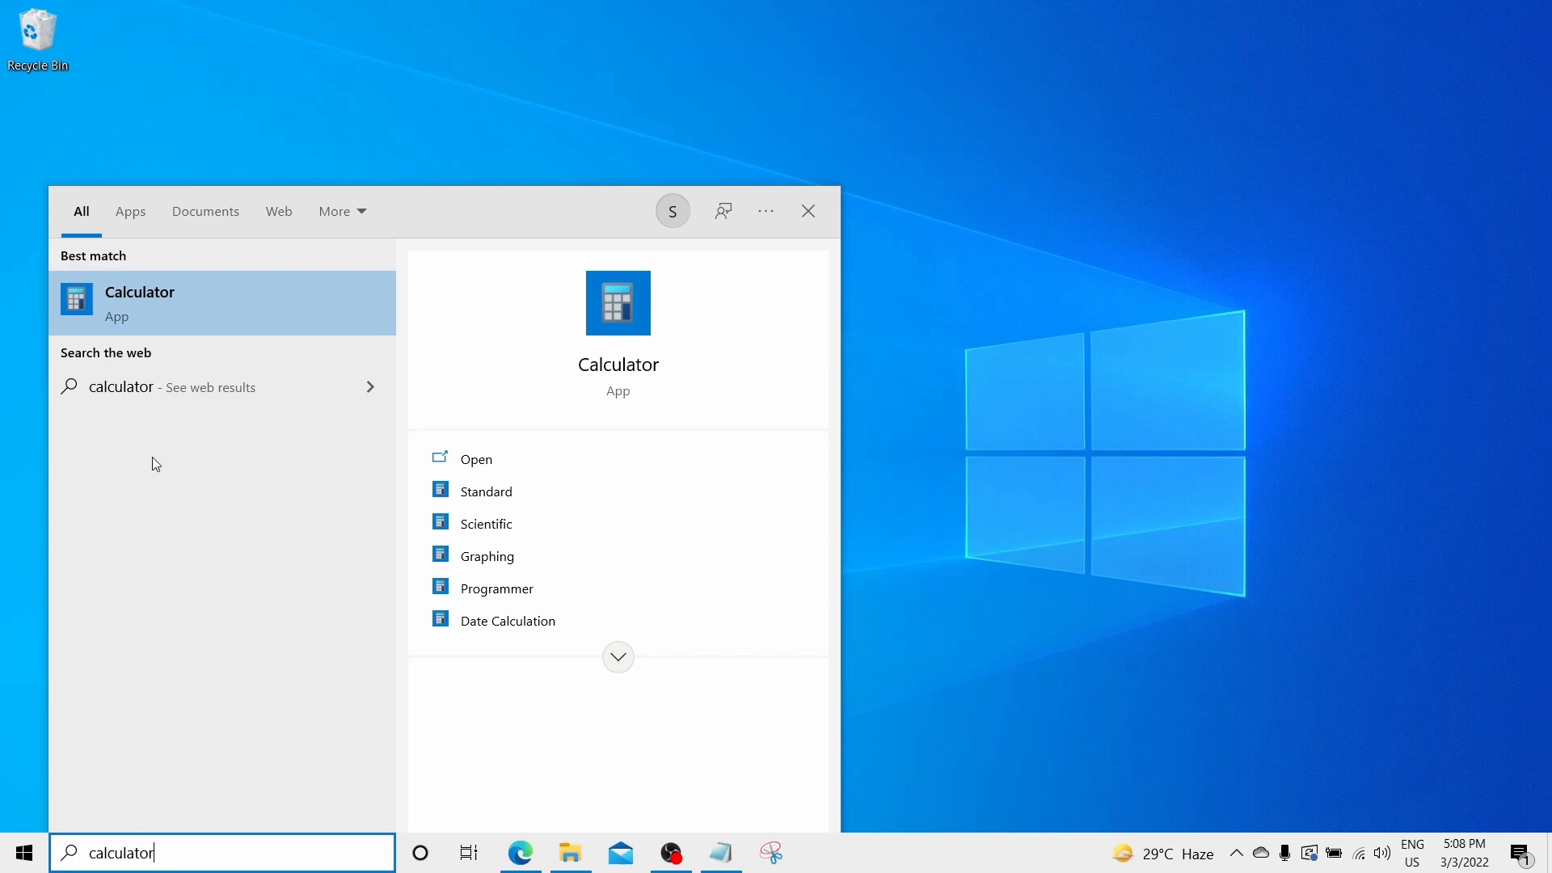
pyautogui.click(139, 303)
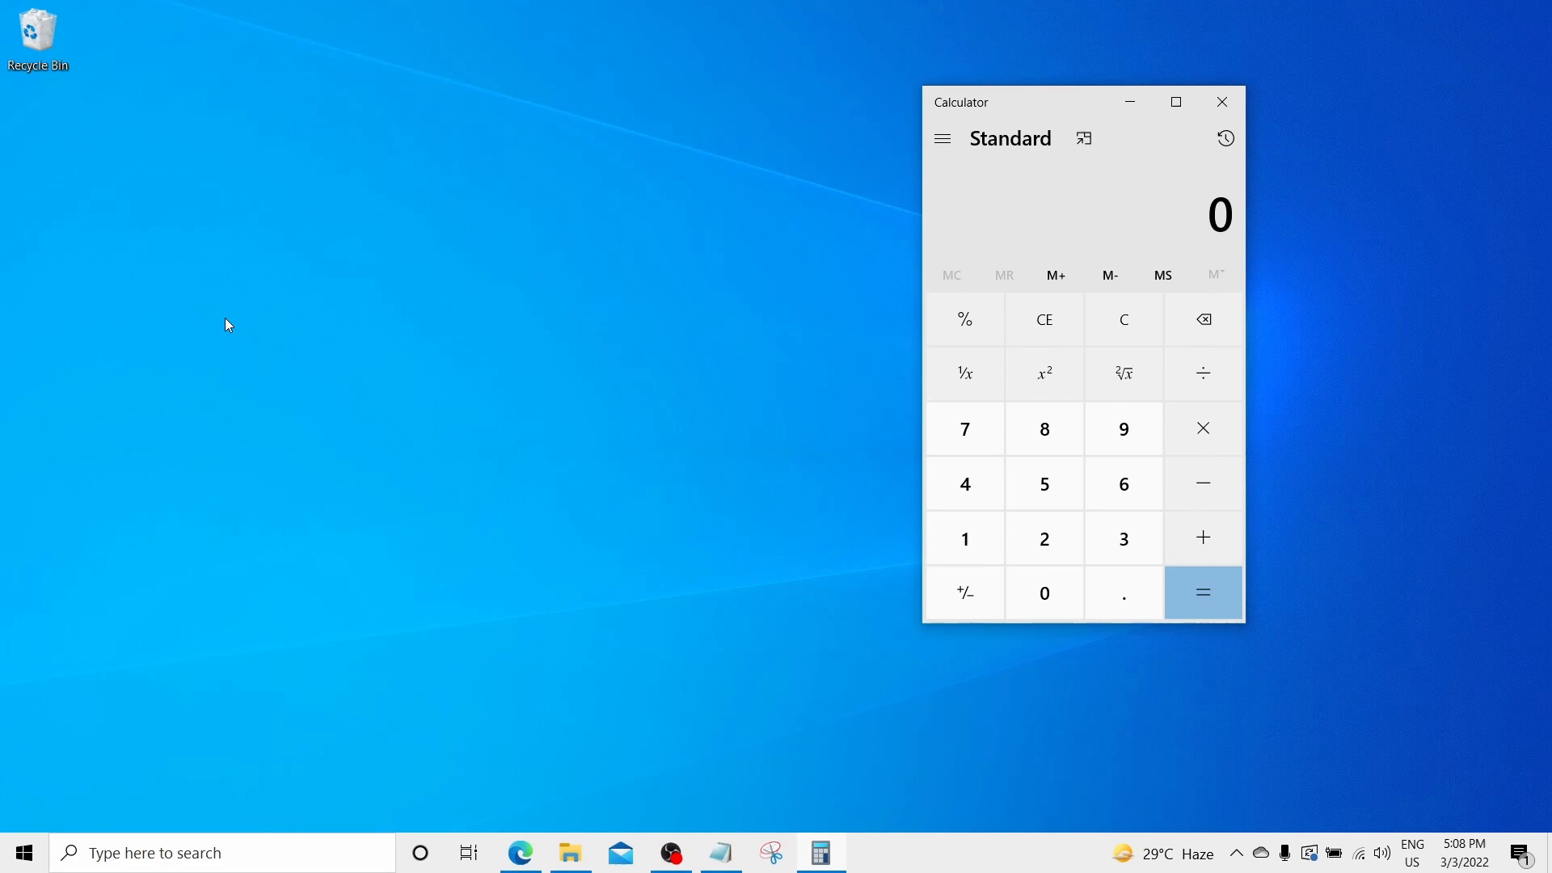
pyautogui.moveTo(852, 219)
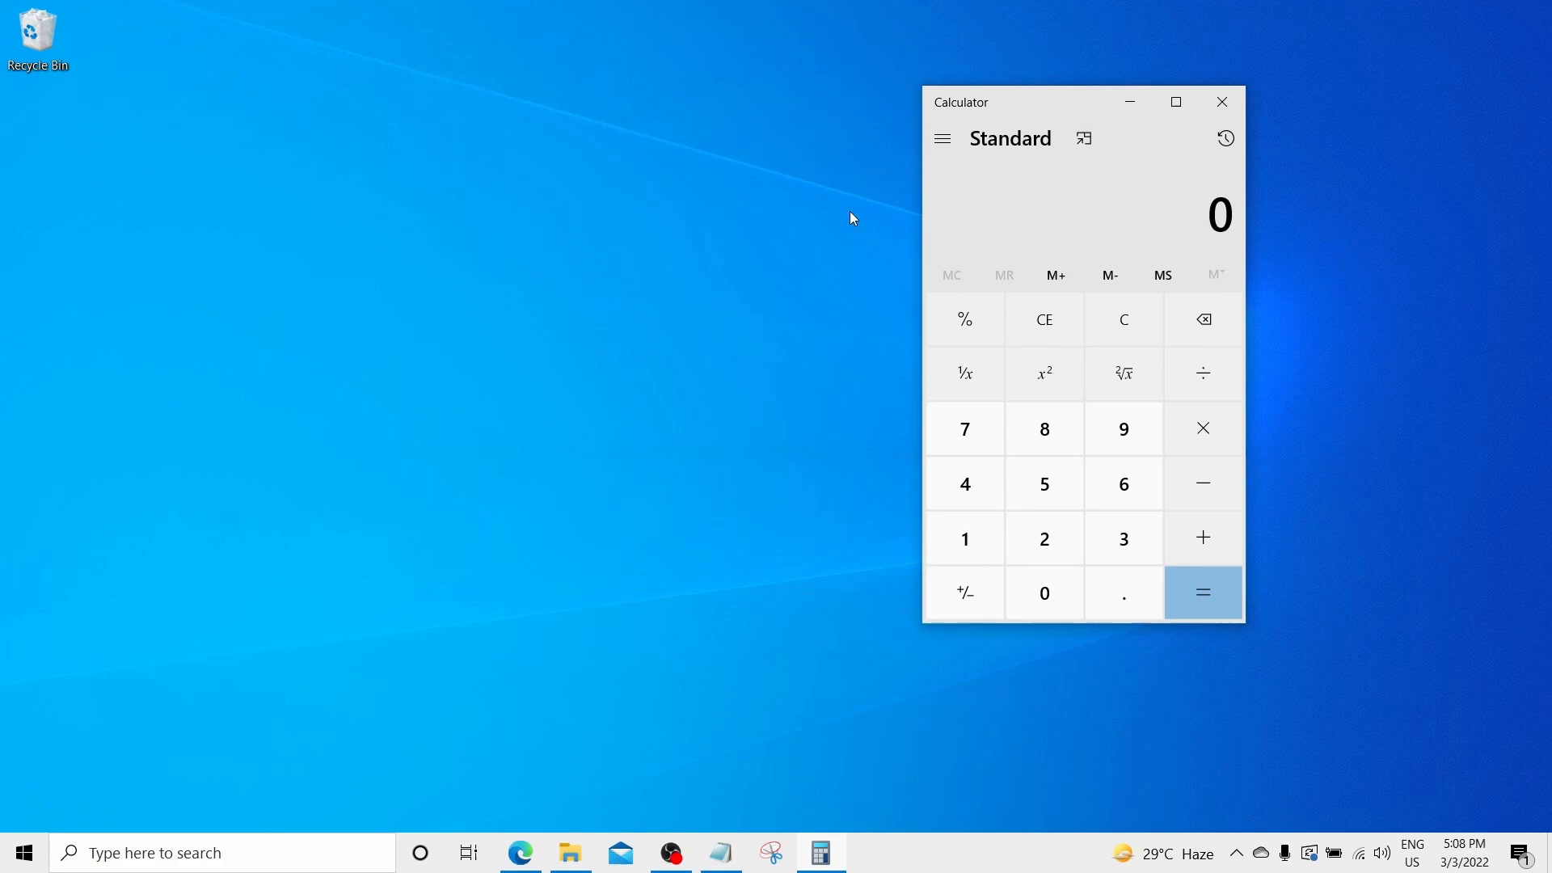
pyautogui.moveTo(941, 137)
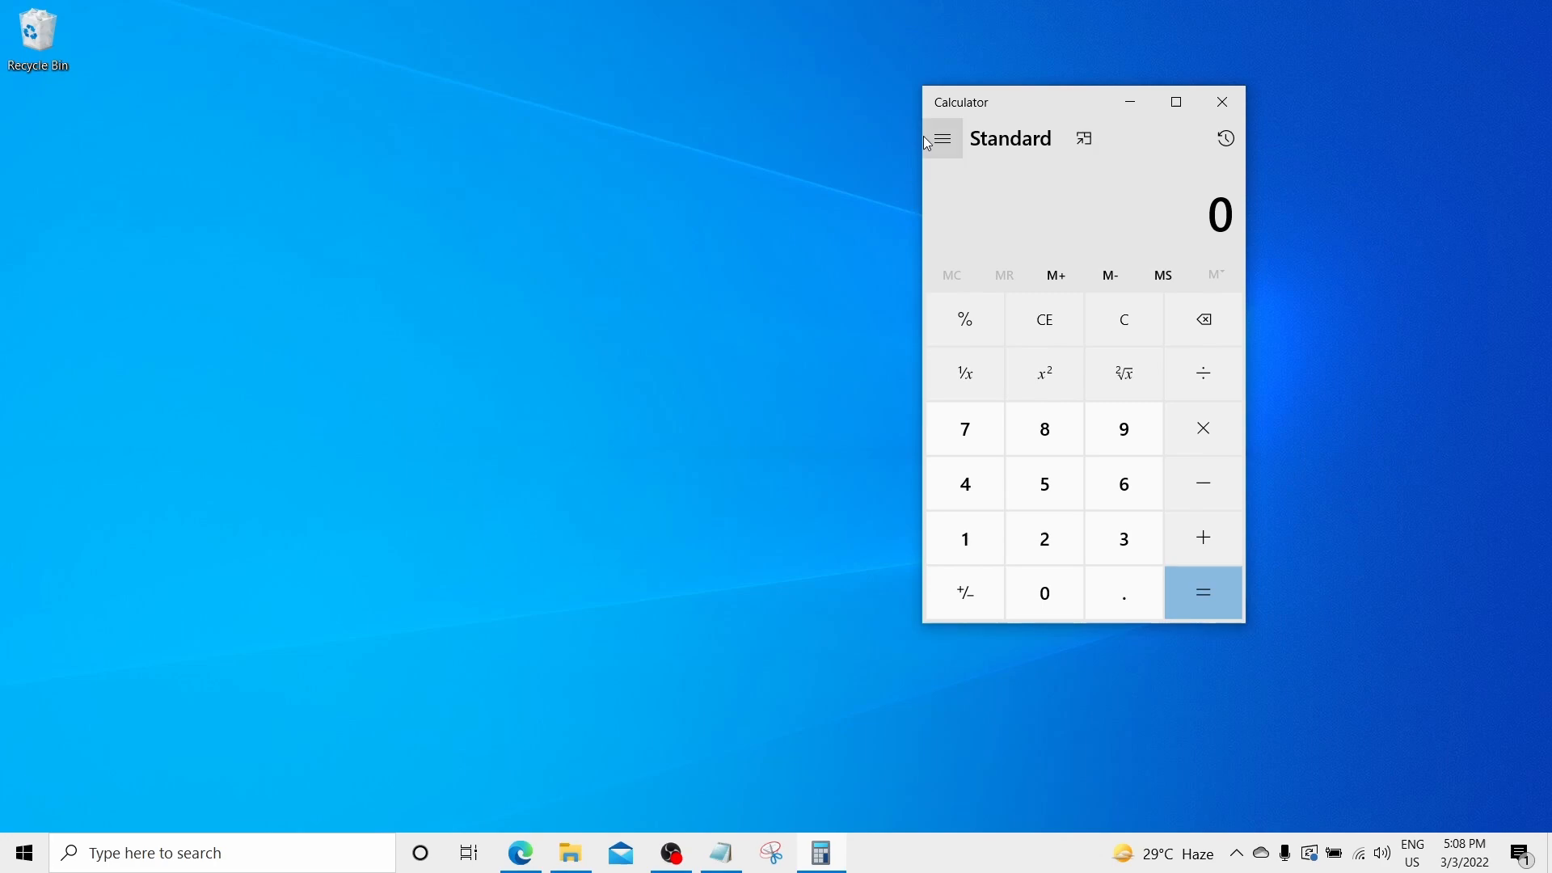
pyautogui.click(1084, 138)
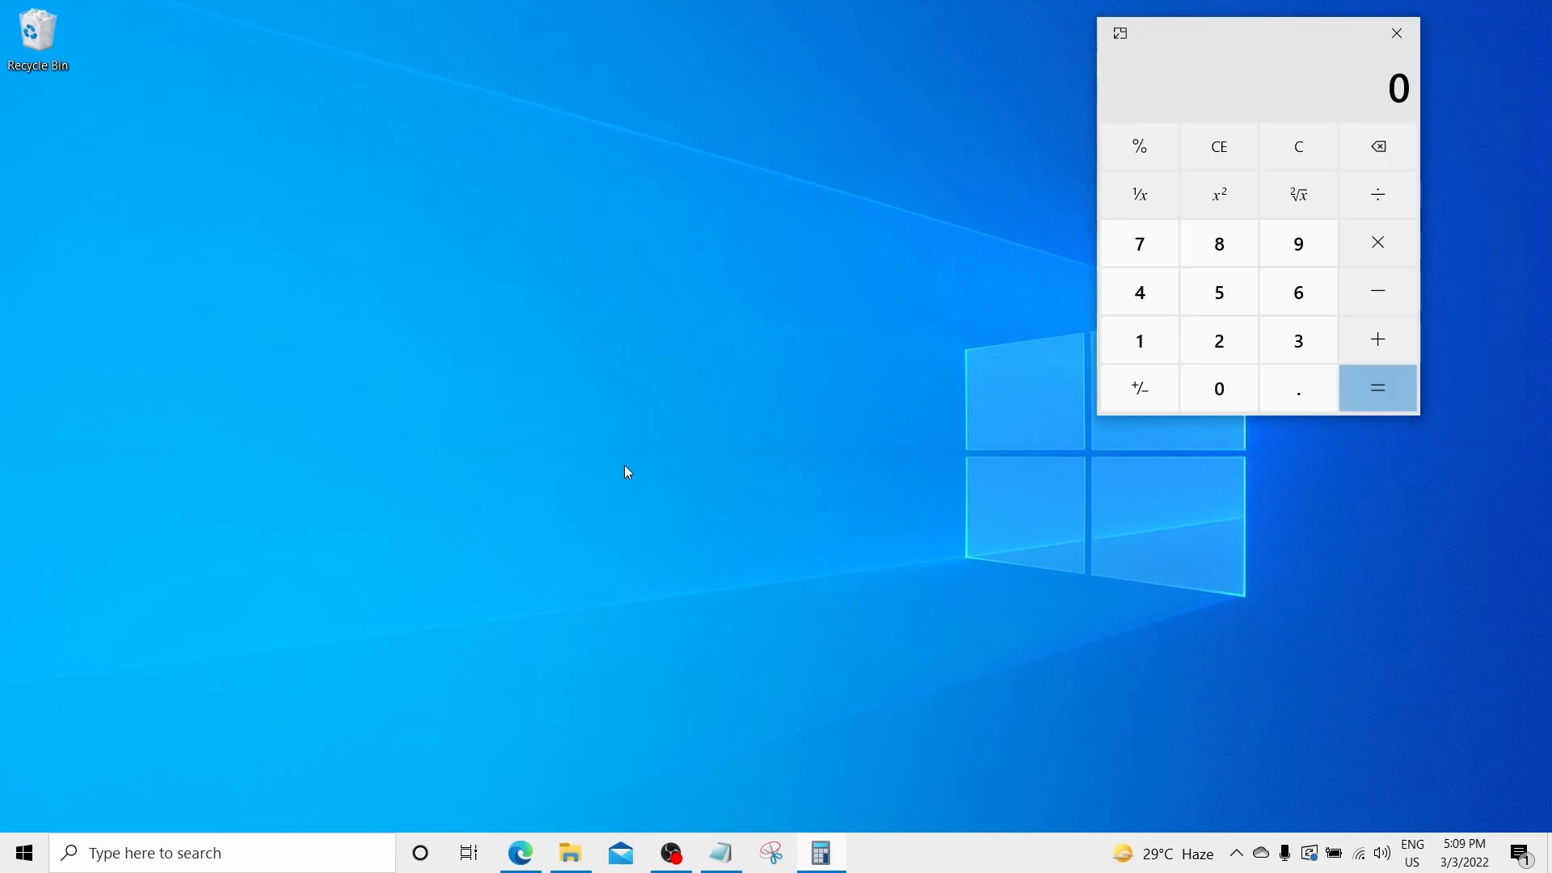
pyautogui.moveTo(519, 852)
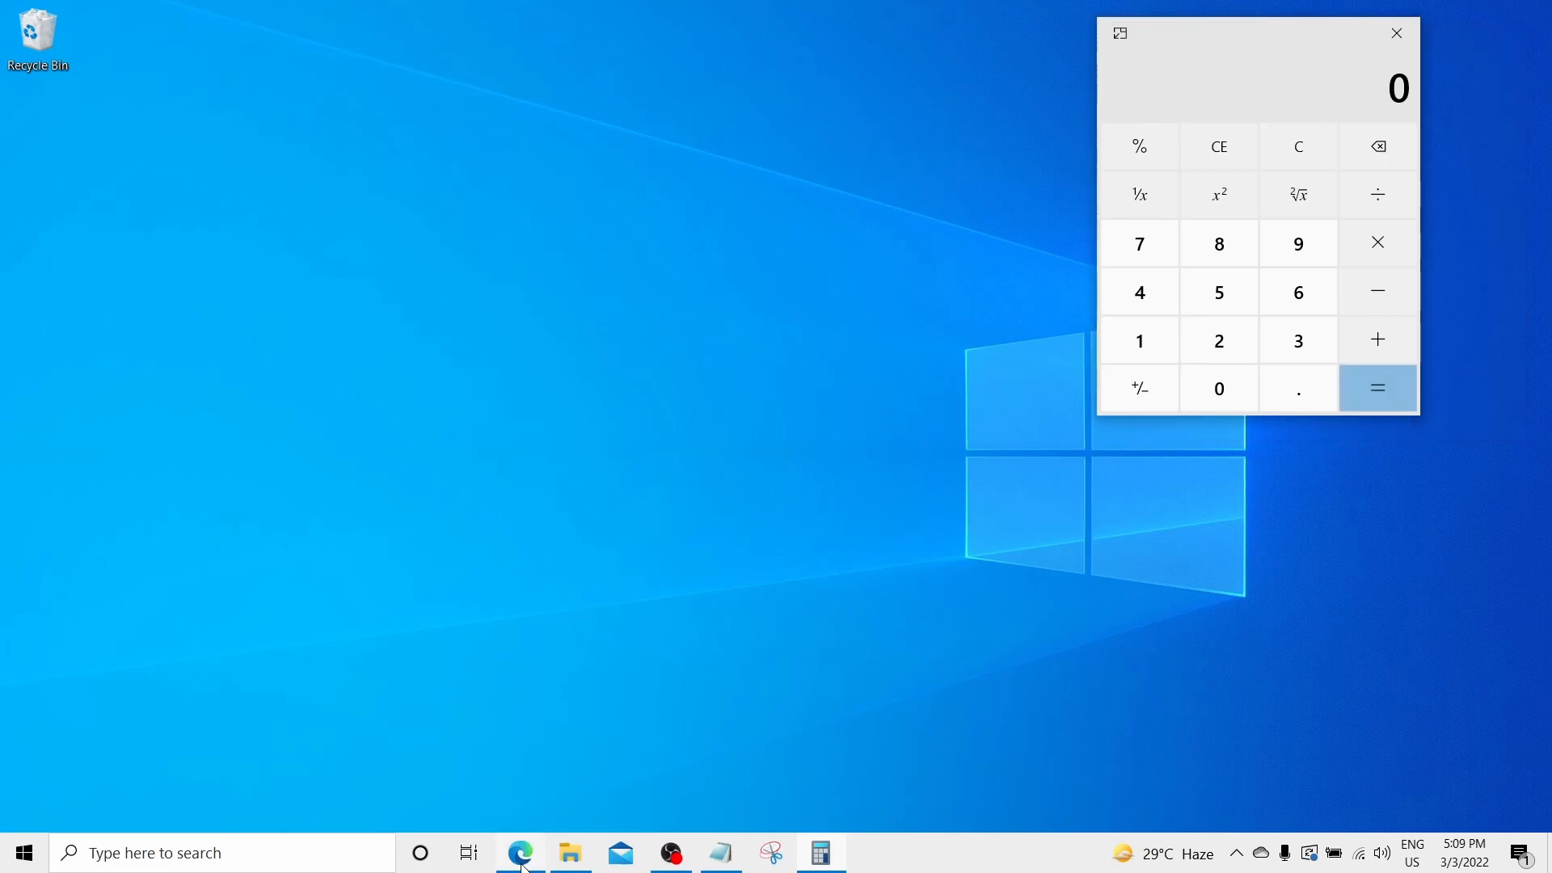
pyautogui.click(519, 852)
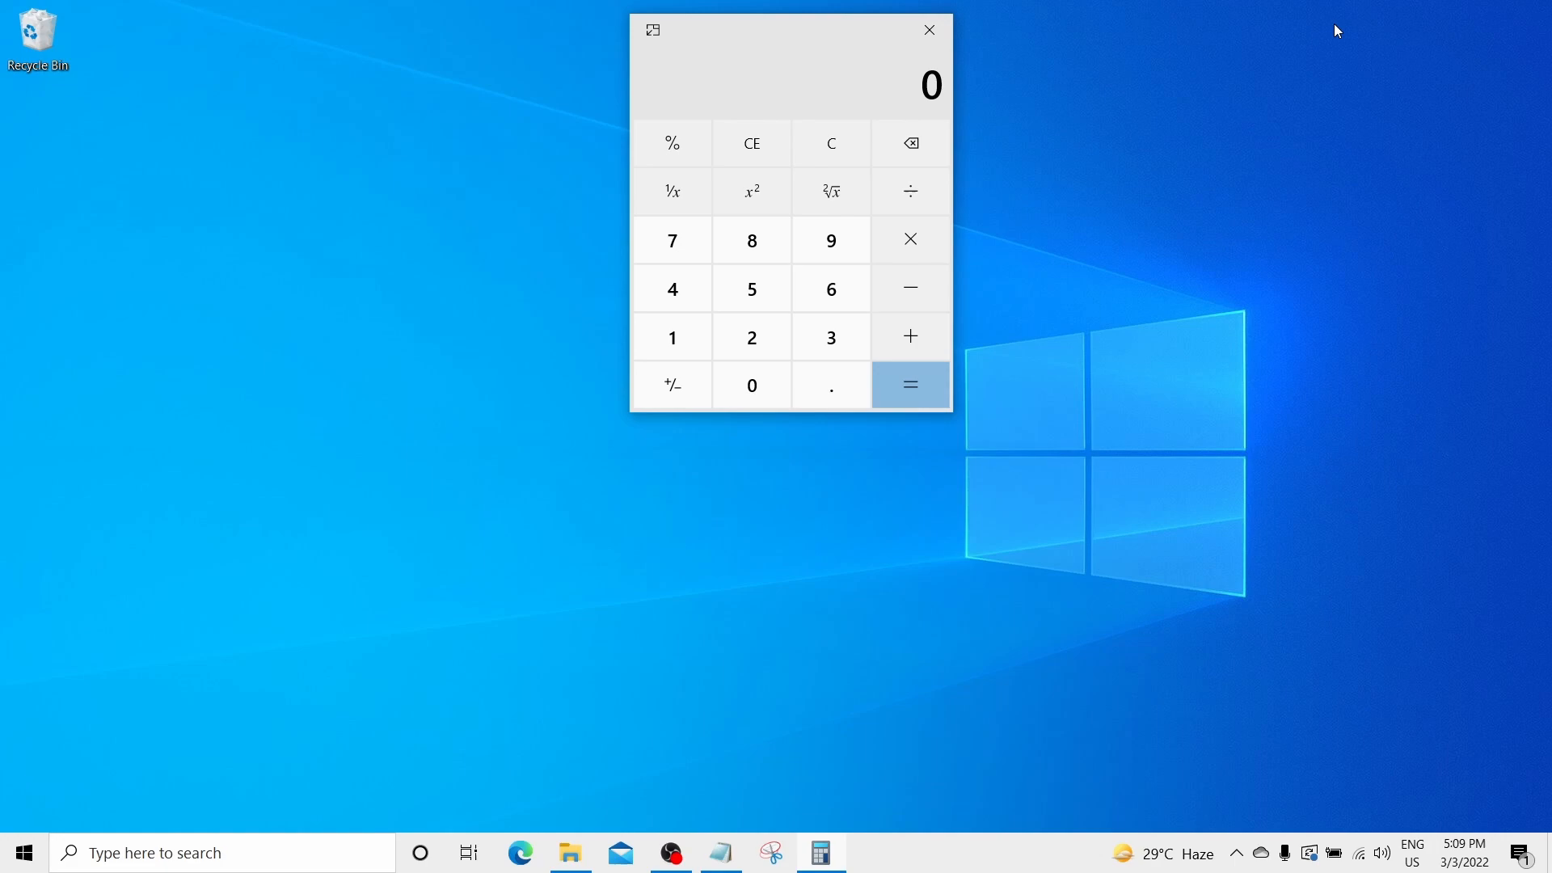
pyautogui.moveTo(1101, 256)
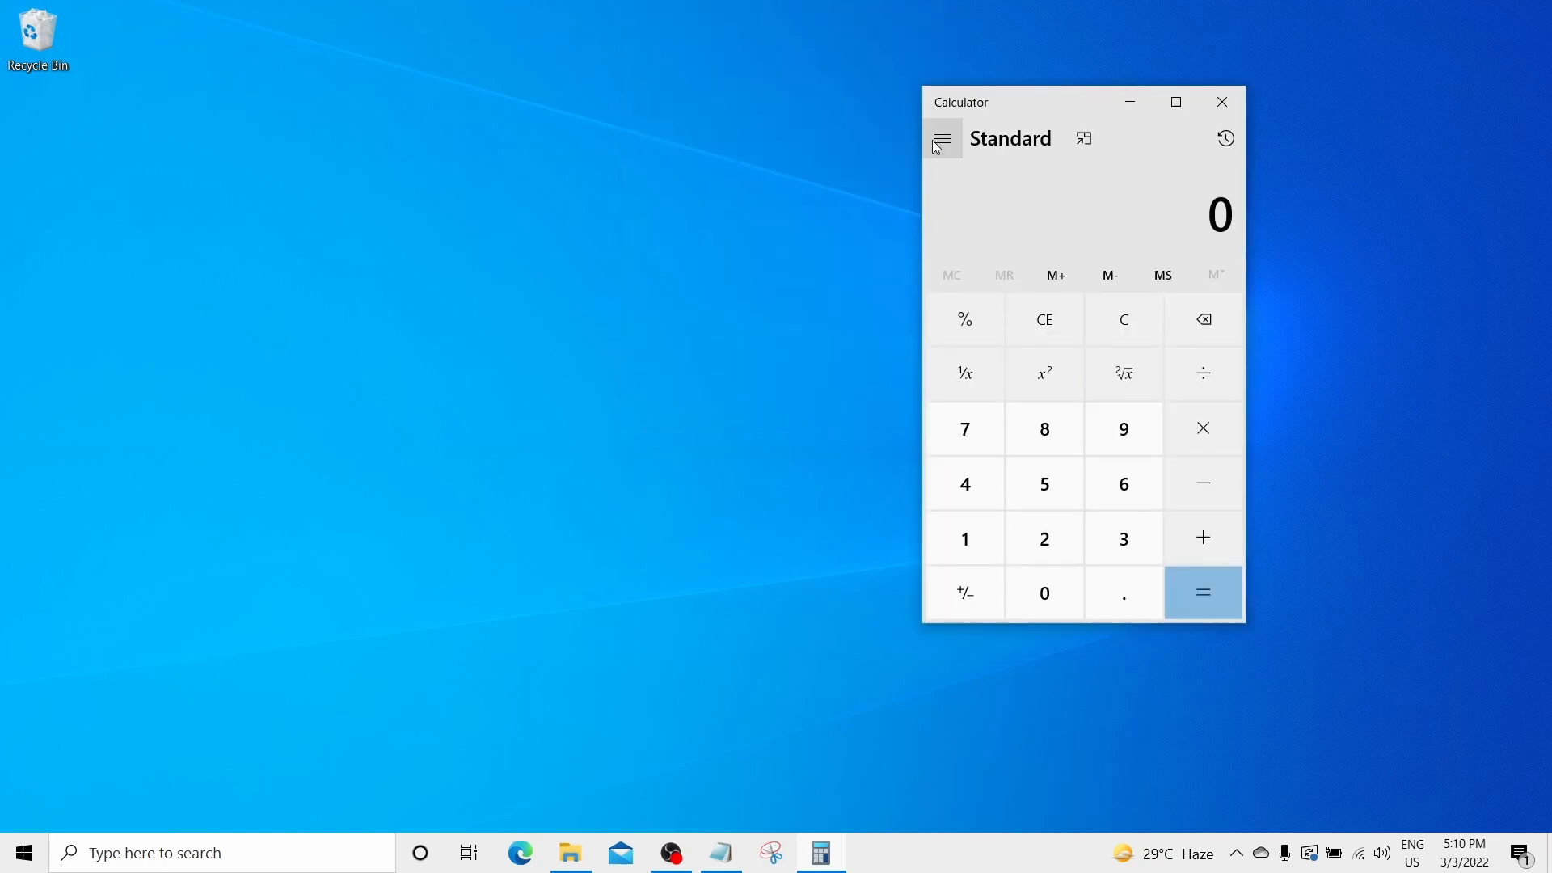
# Switch to the Temperature converter and enter 80 Fahrenheit, giving about 26.67 Celsius.
pyautogui.click(941, 138)
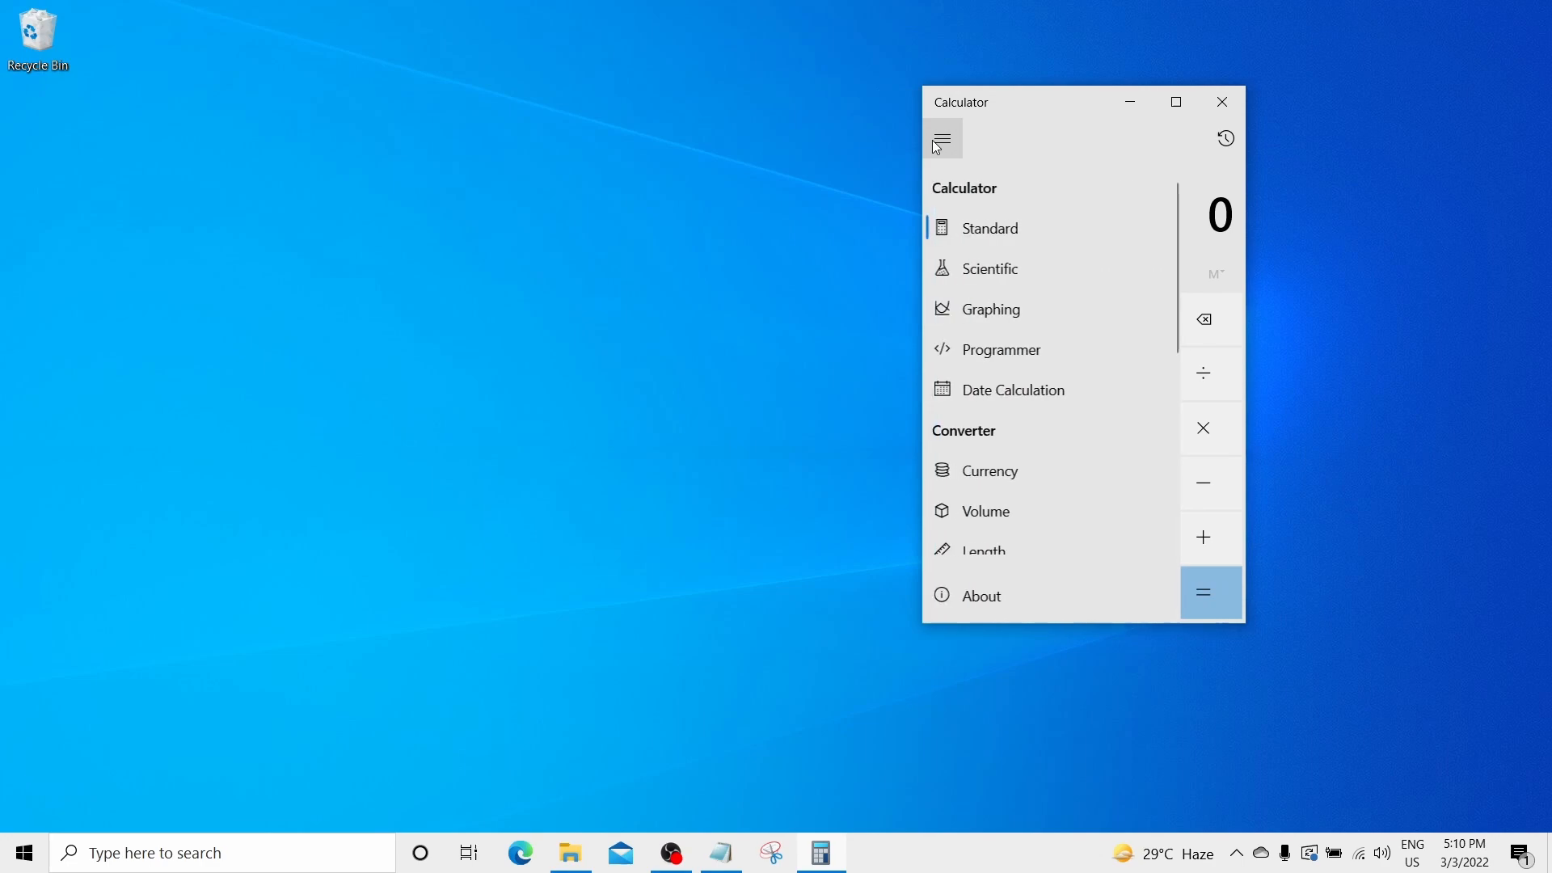
pyautogui.moveTo(1009, 228)
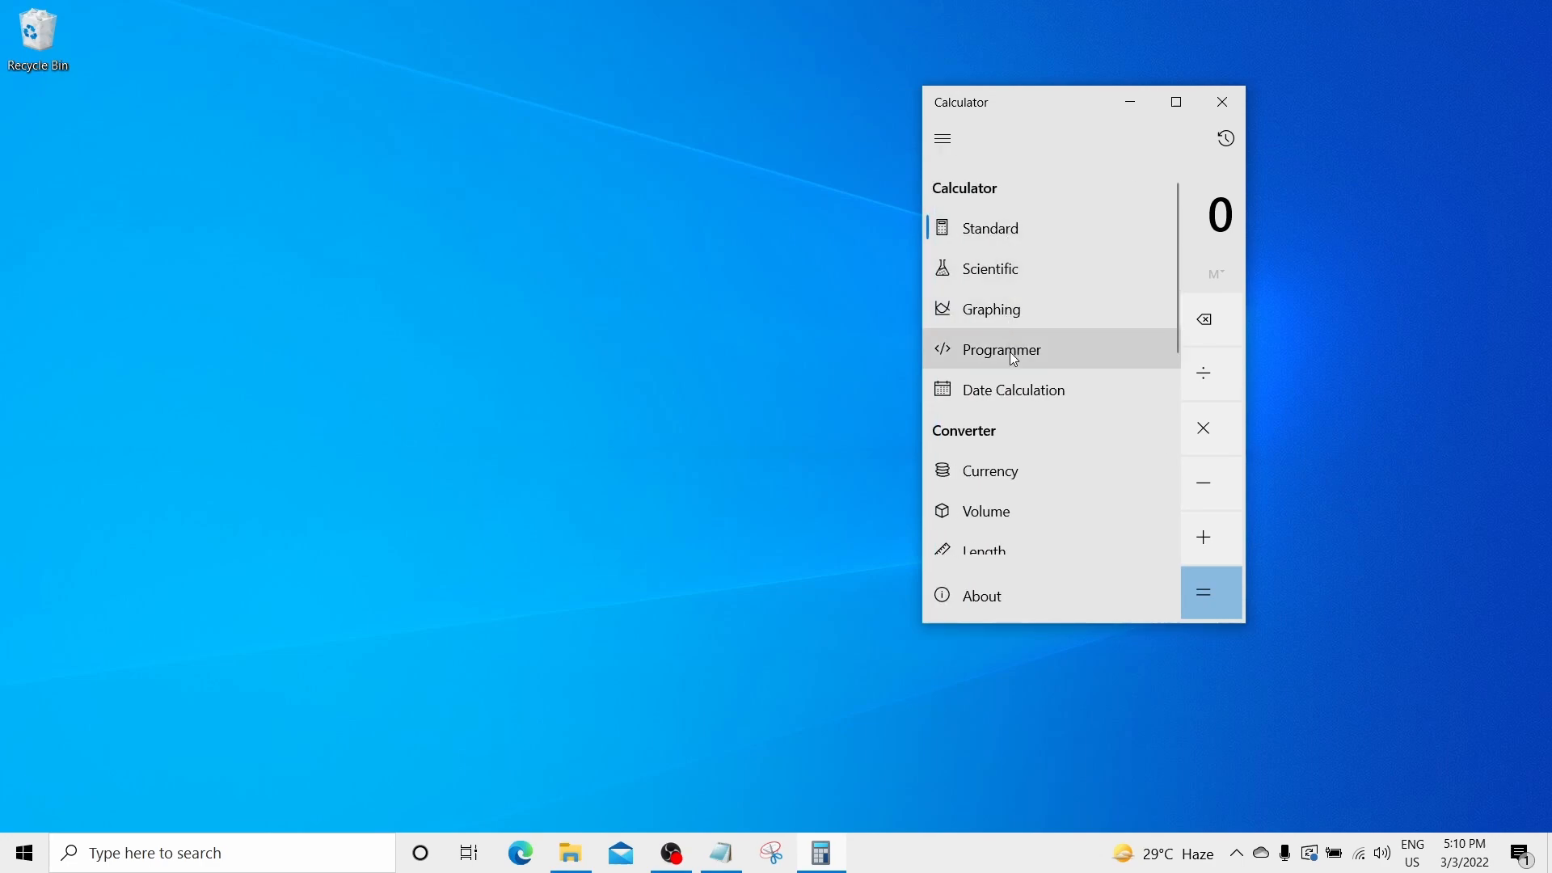
pyautogui.moveTo(1007, 390)
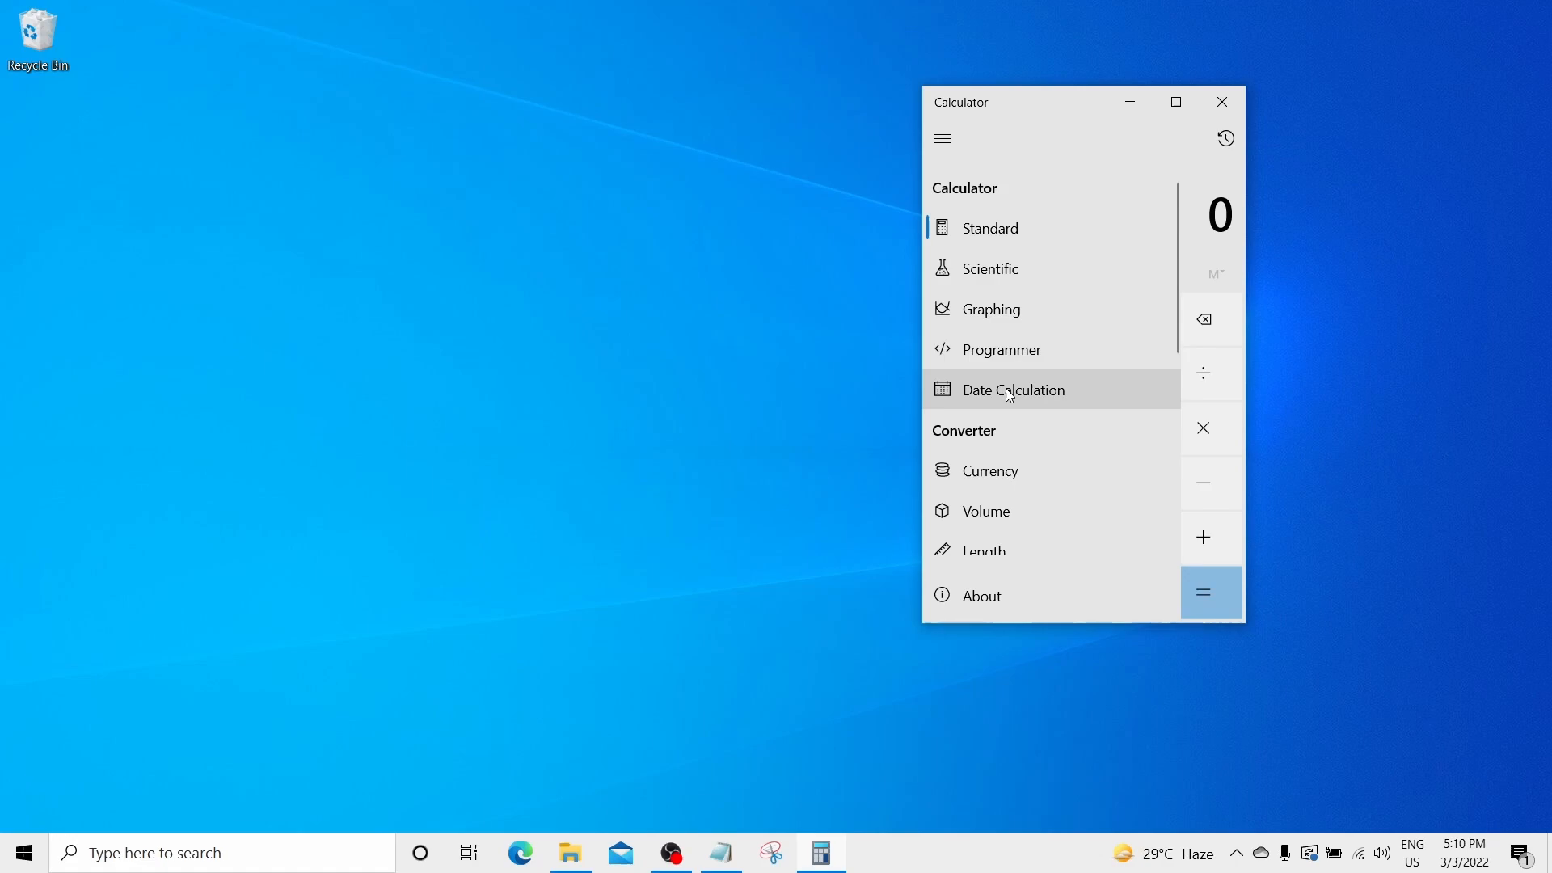
pyautogui.scroll(-3)
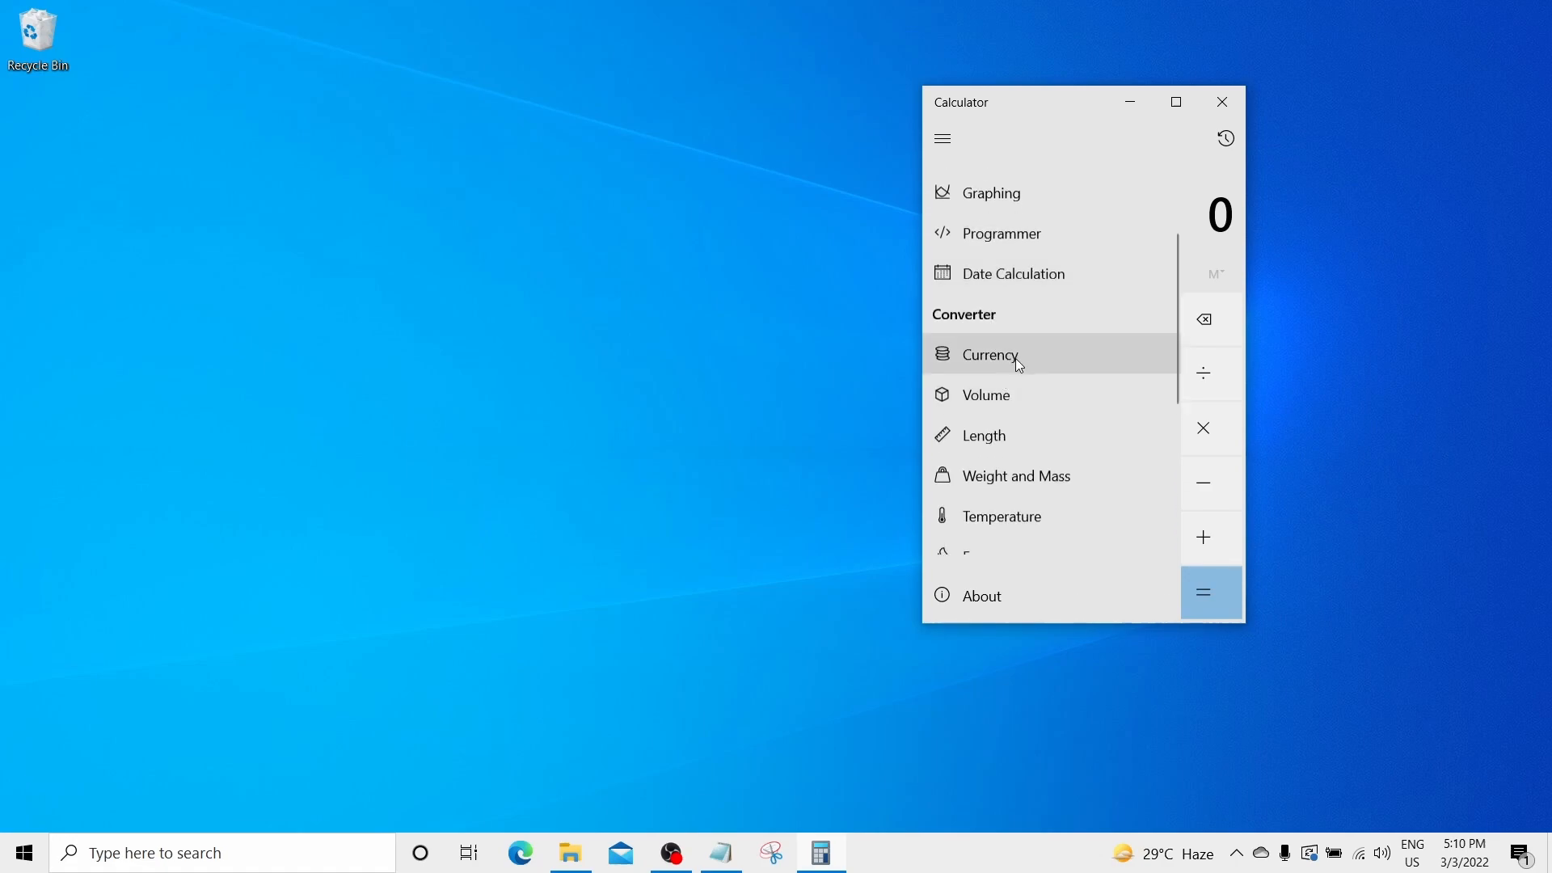
pyautogui.scroll(-3)
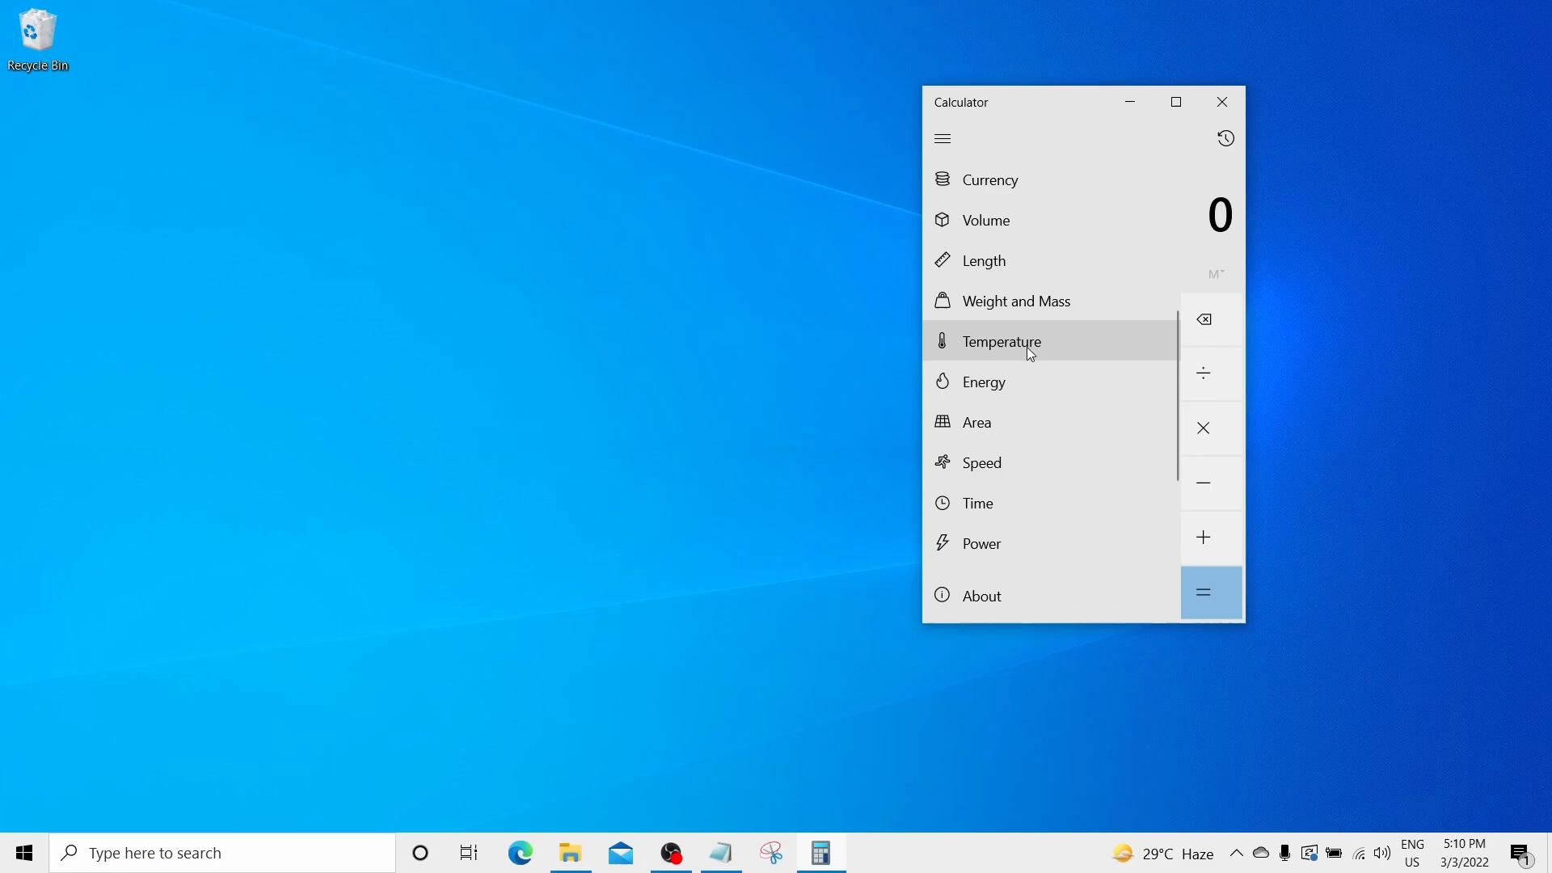
pyautogui.click(1001, 341)
pyautogui.write('8')
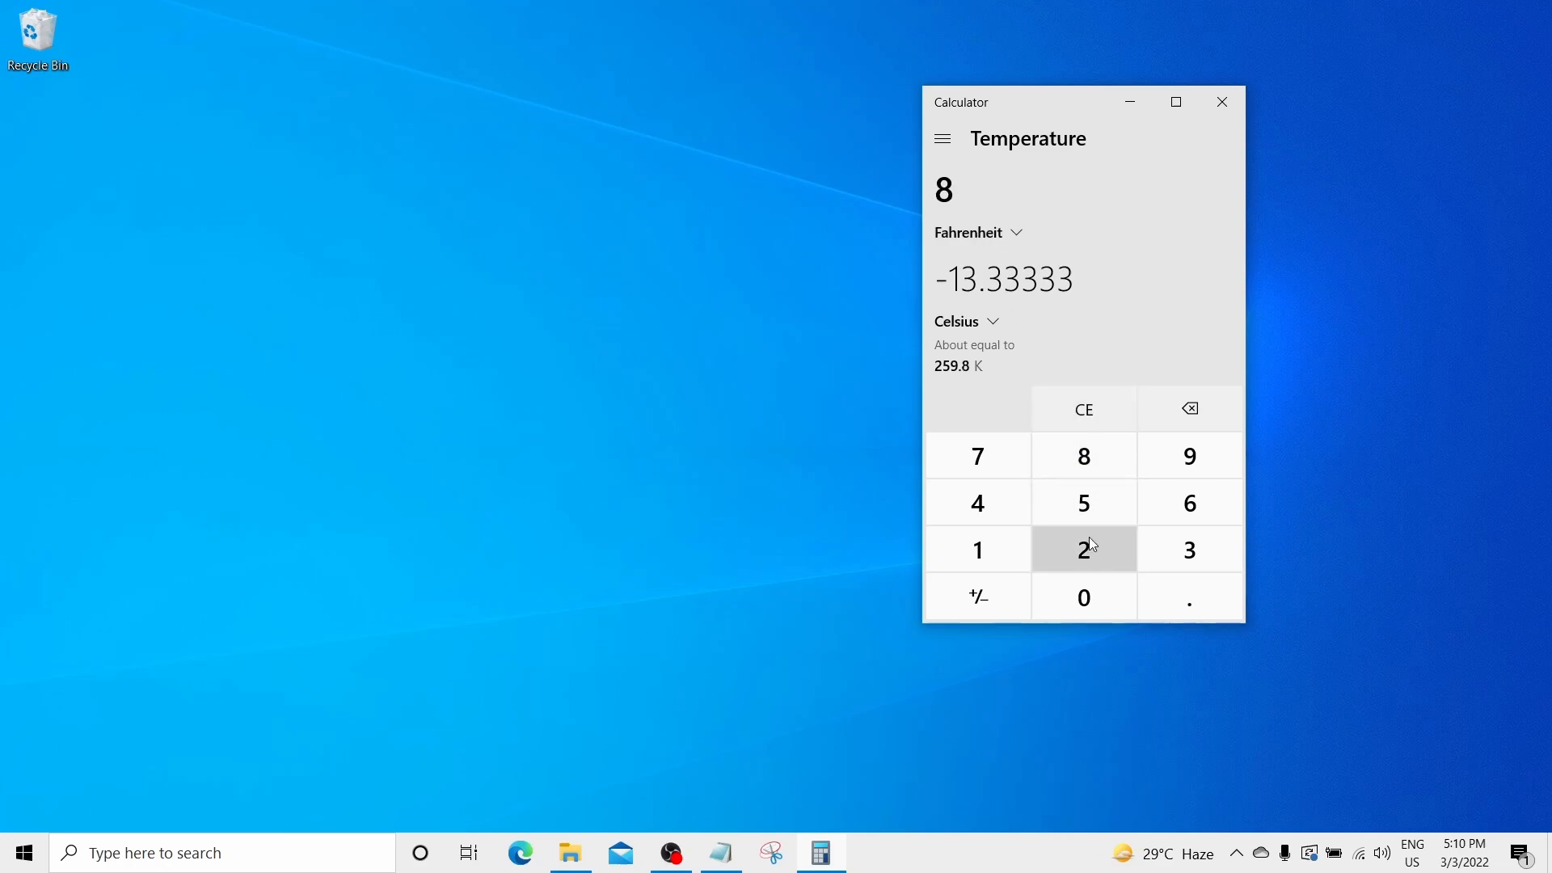
pyautogui.click(1083, 596)
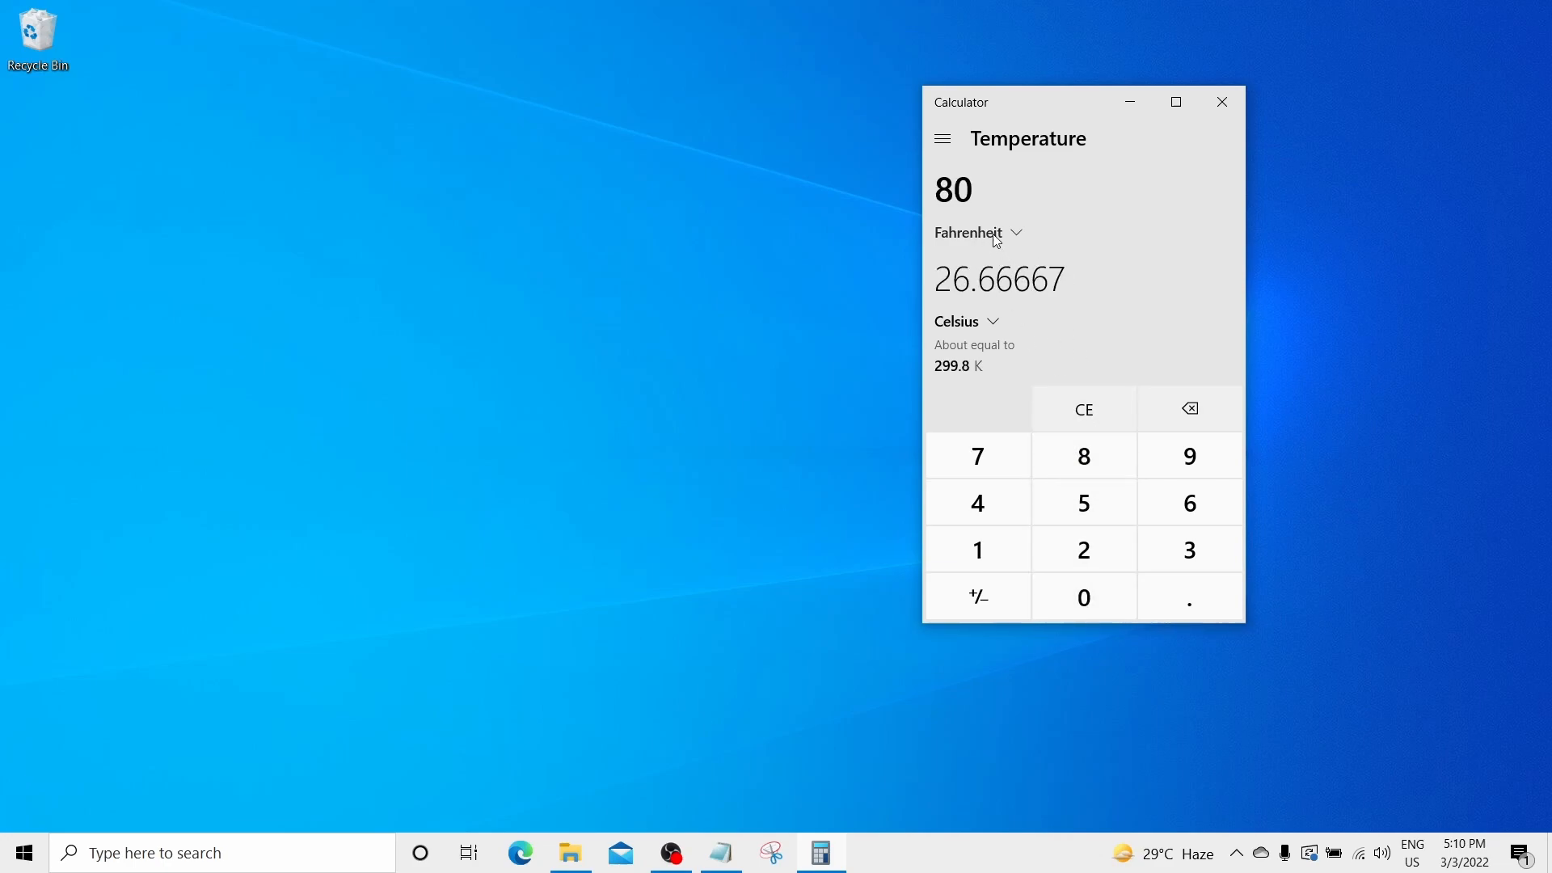
pyautogui.click(1222, 101)
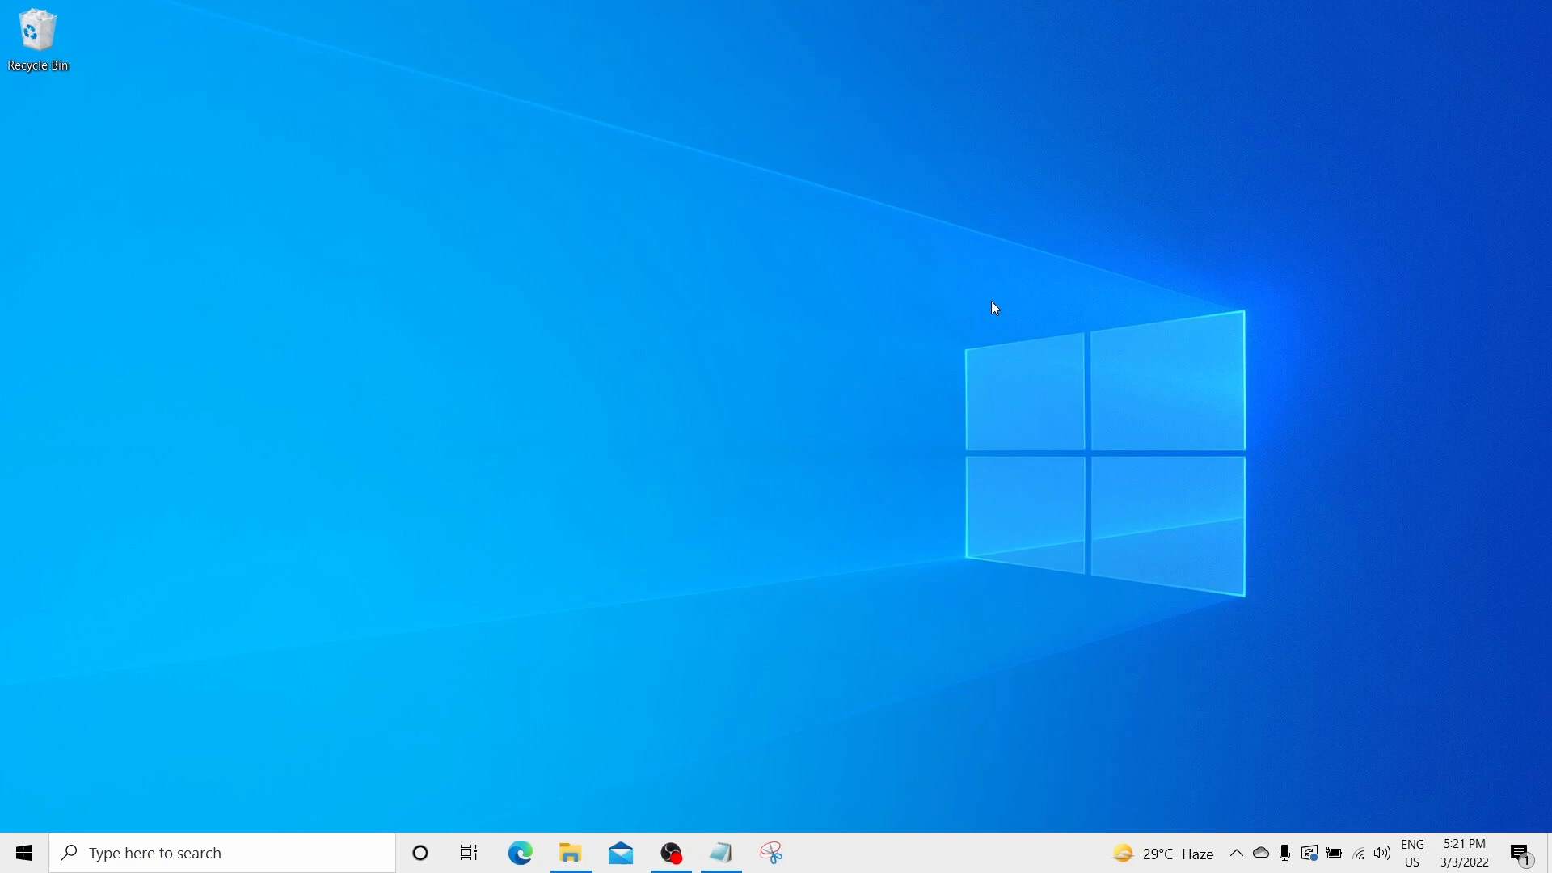
pyautogui.moveTo(444, 719)
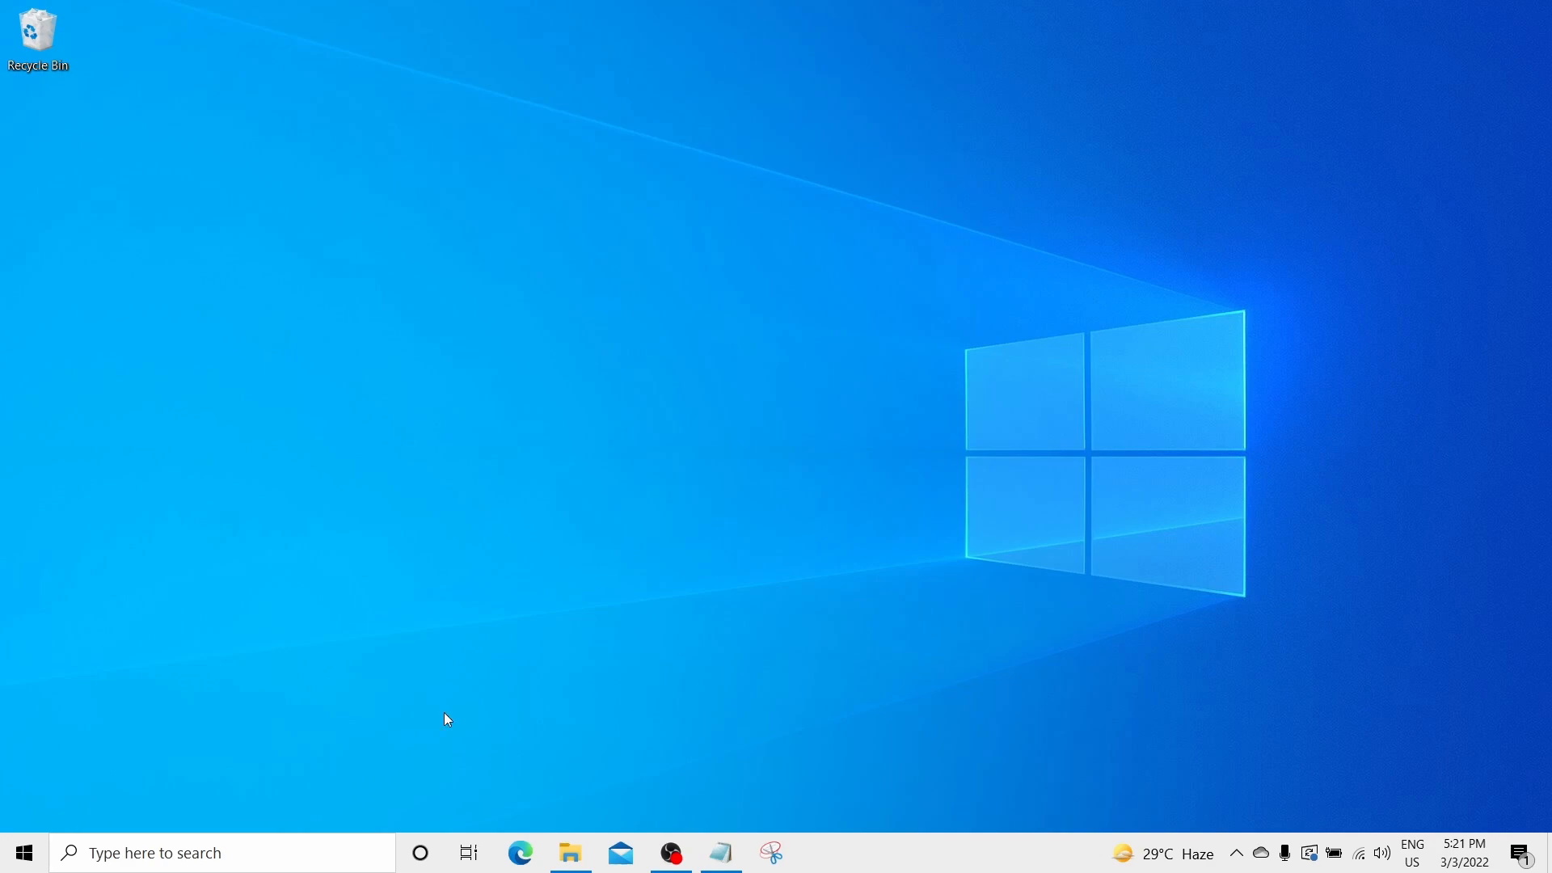
# In Night light settings, drag the Strength slider from 100 down to its minimum.
pyautogui.click(223, 852)
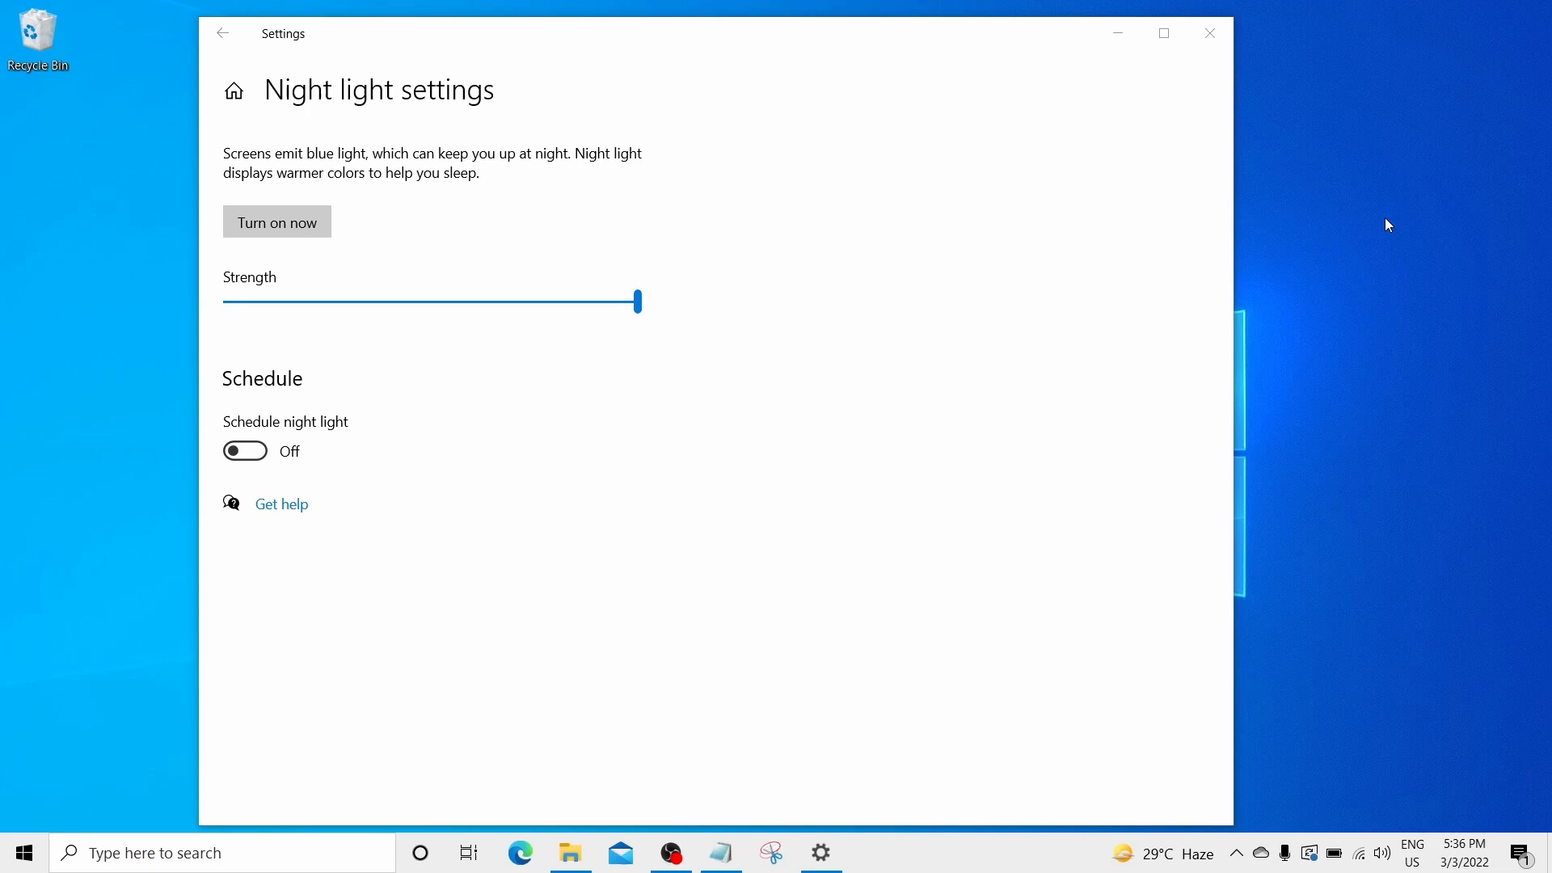
pyautogui.click(637, 302)
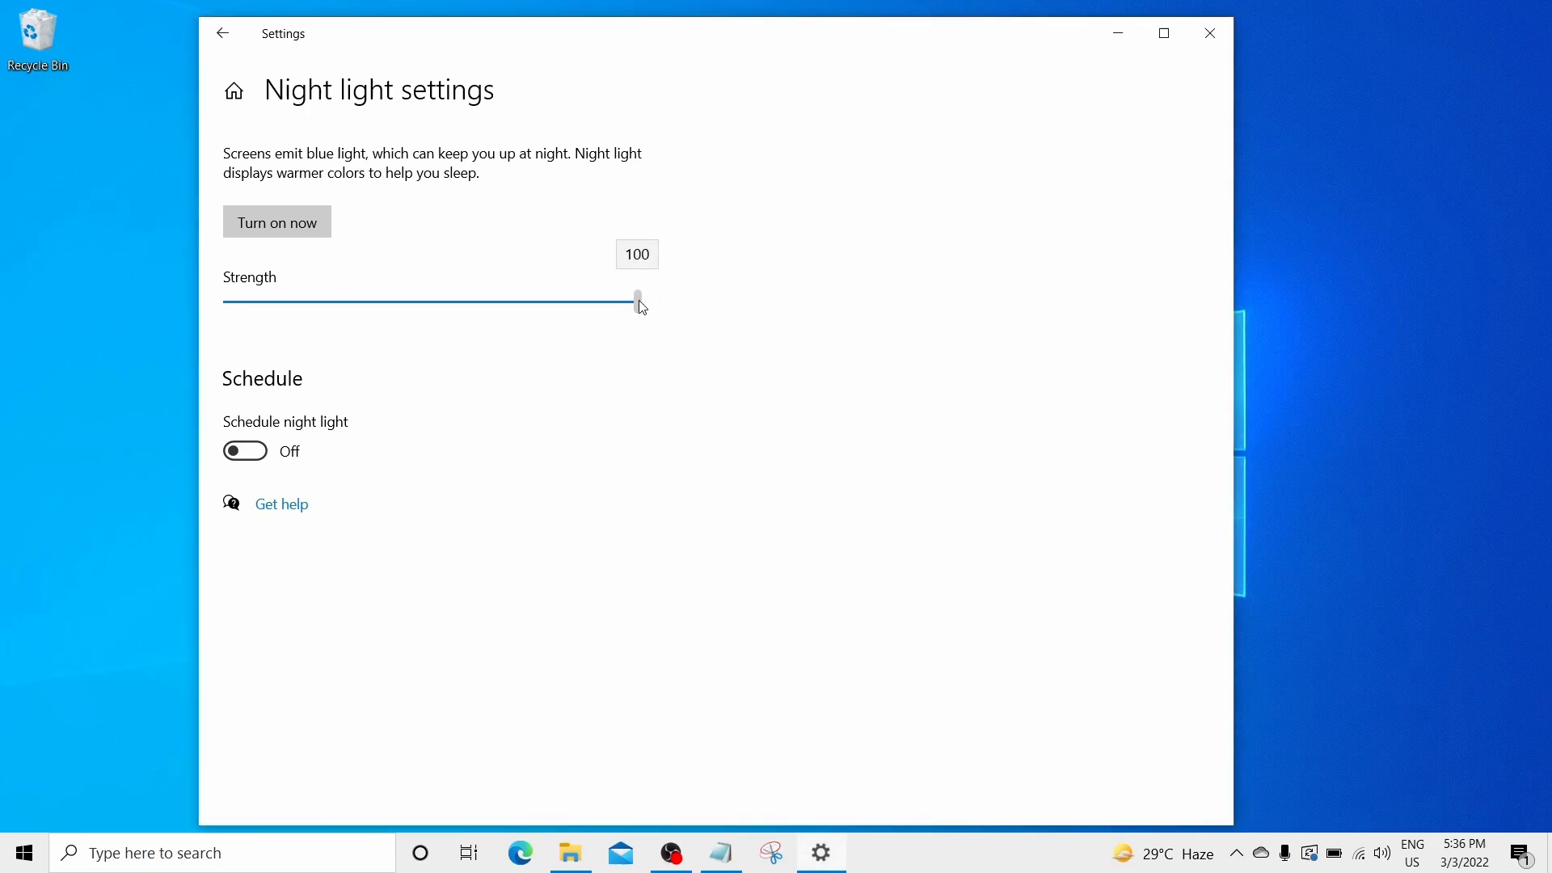
pyautogui.moveTo(637, 303); pyautogui.dragTo(226, 302)
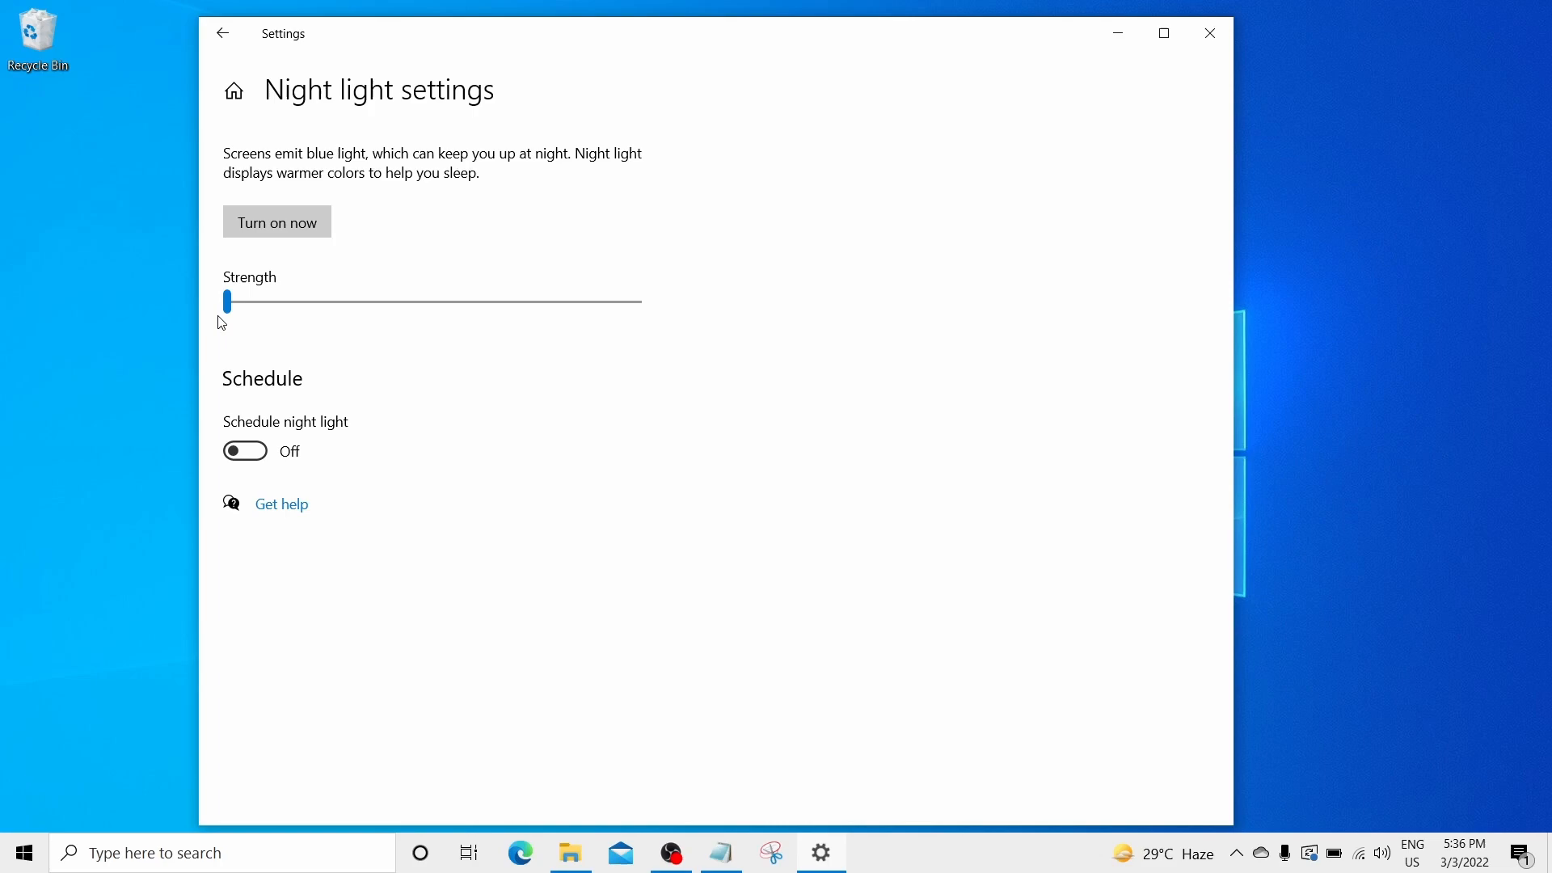
pyautogui.moveTo(227, 302); pyautogui.dragTo(638, 302)
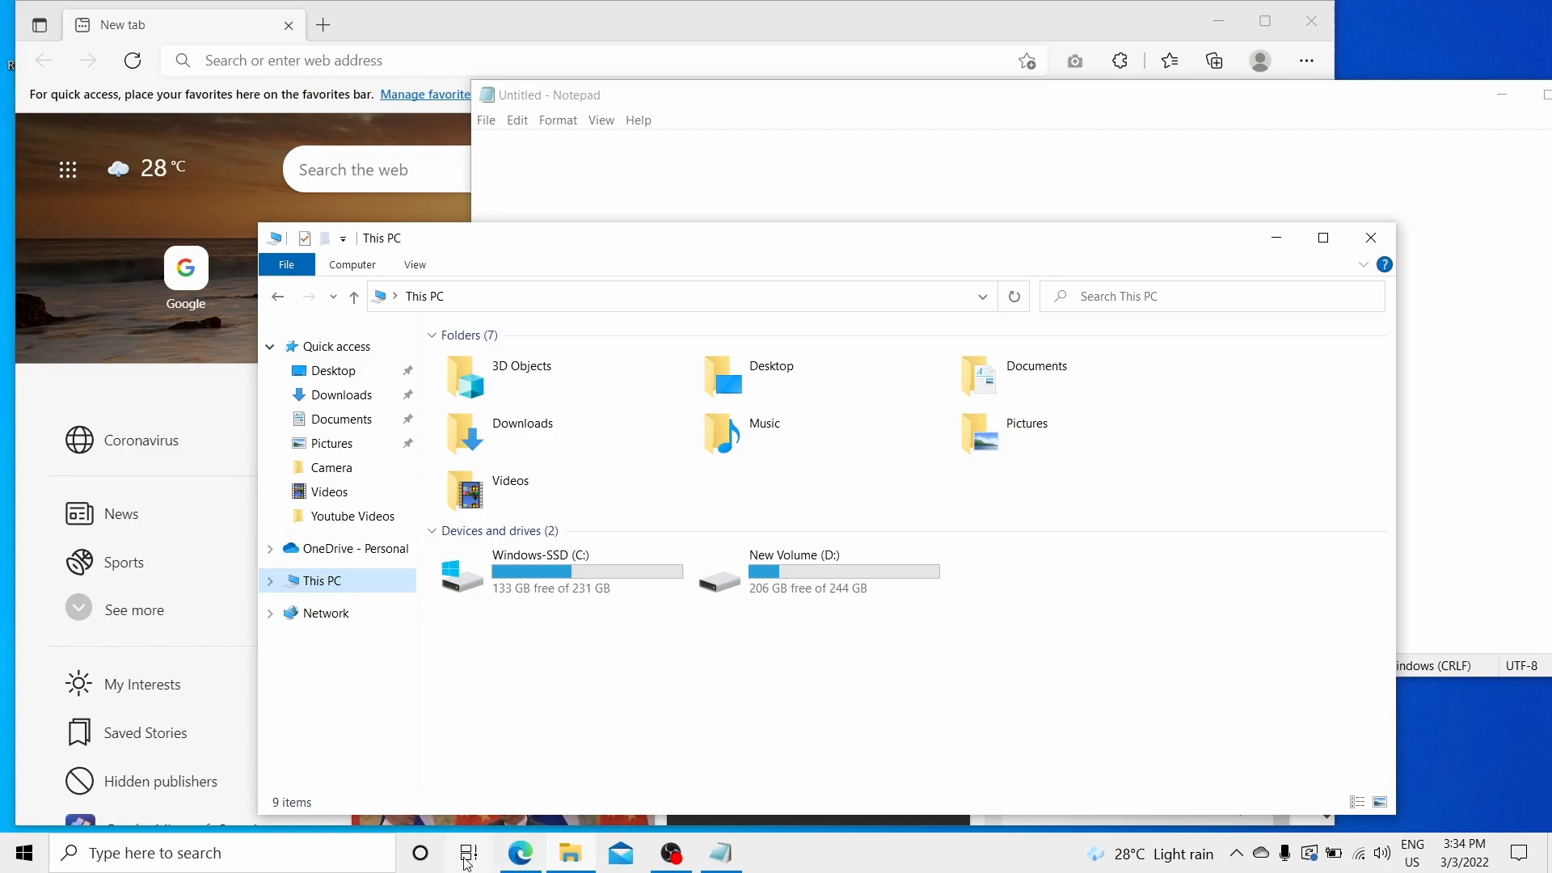
# From Task View, add a new virtual desktop and switch to the empty Desktop 2.
pyautogui.click(469, 852)
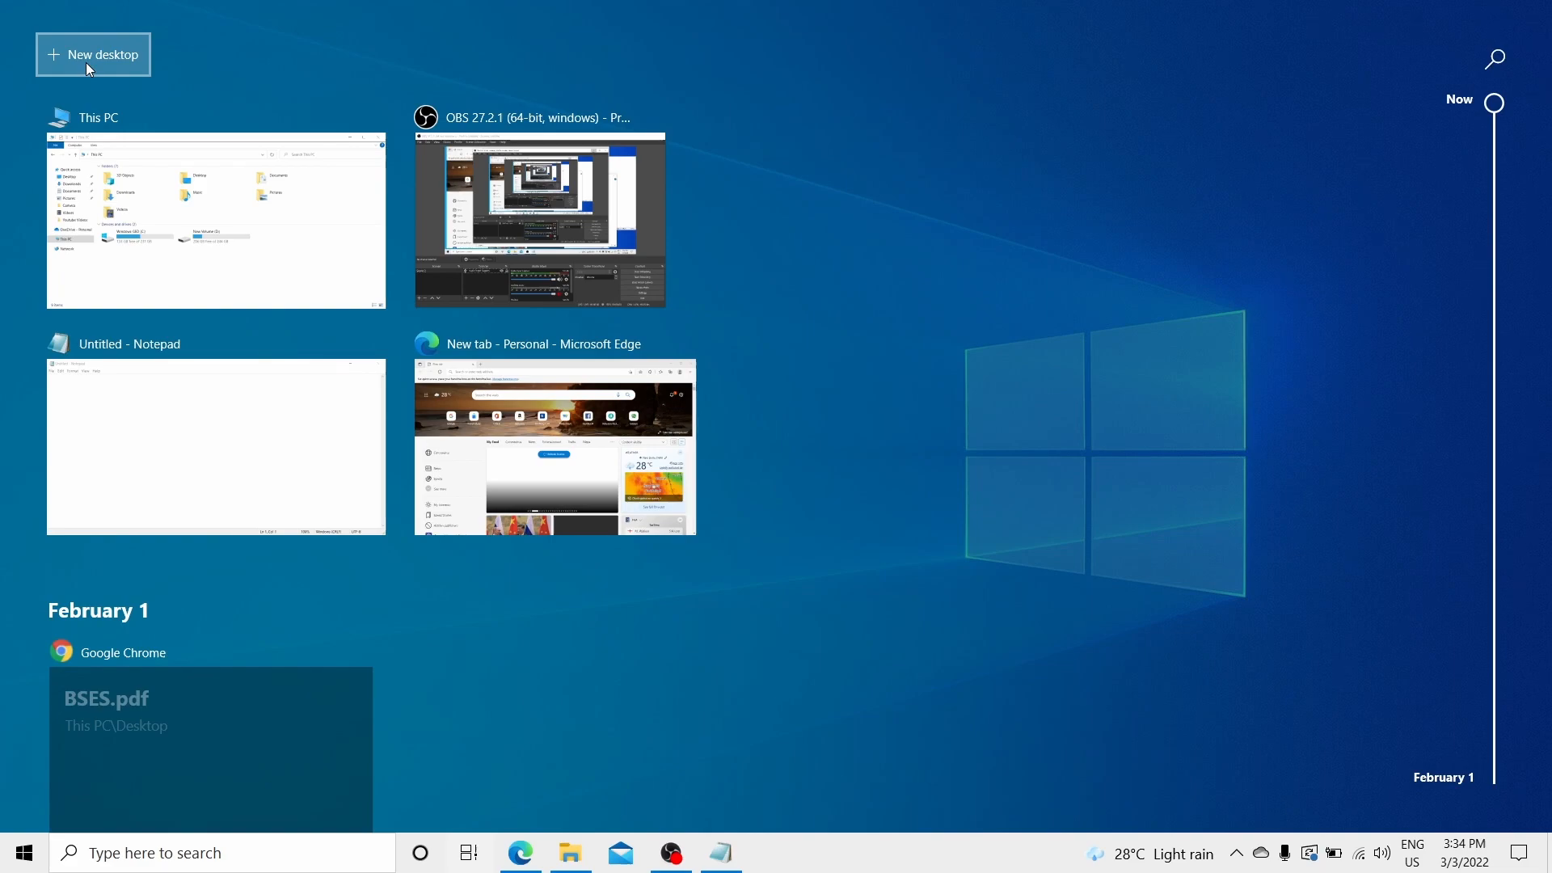
pyautogui.click(93, 55)
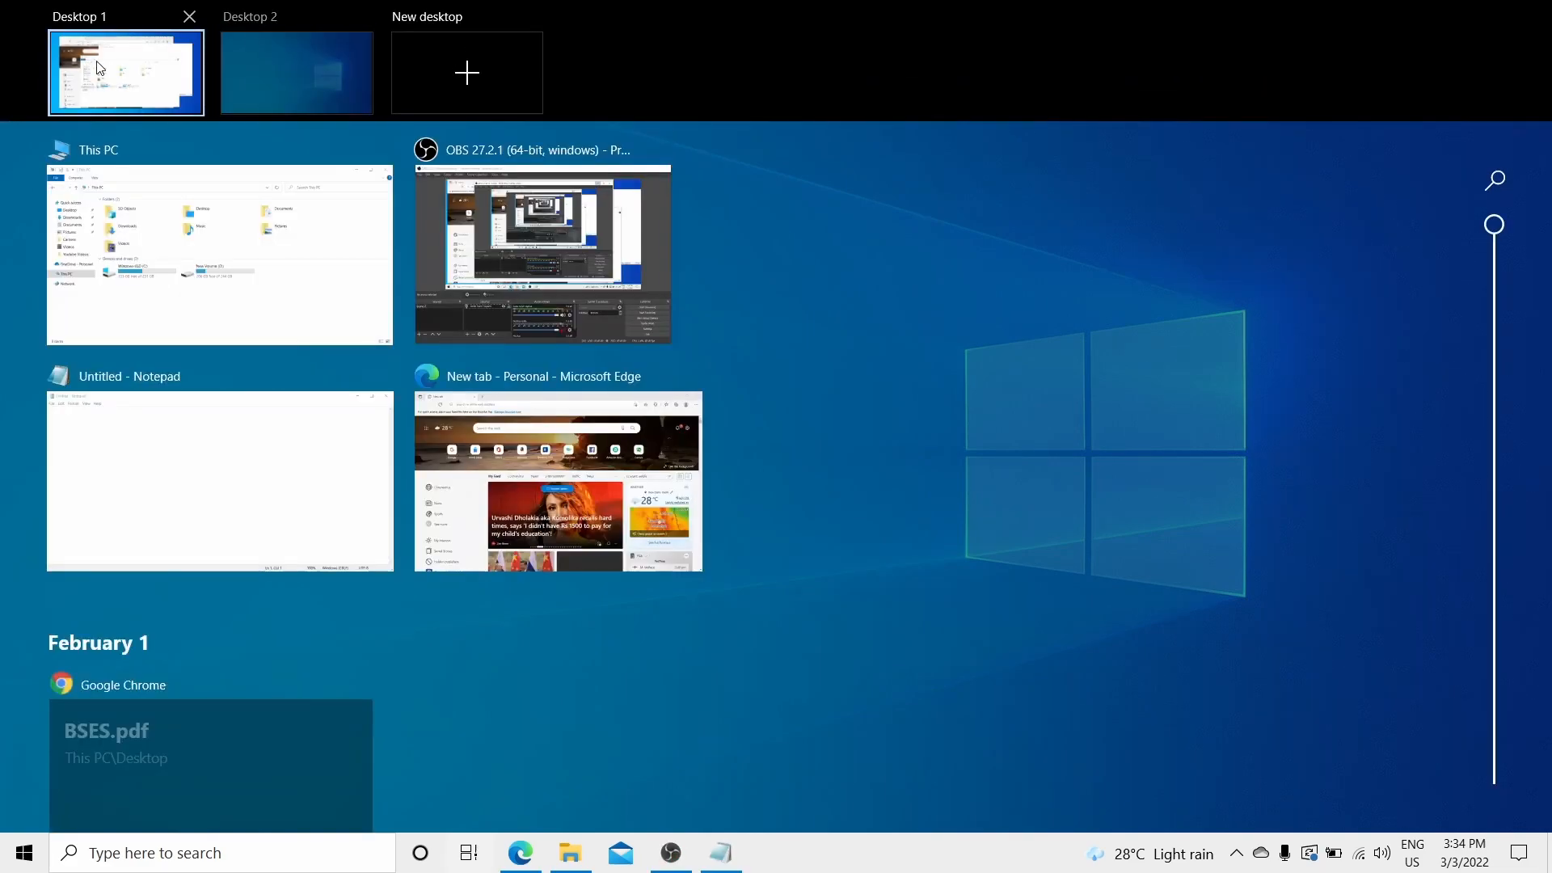
pyautogui.click(294, 73)
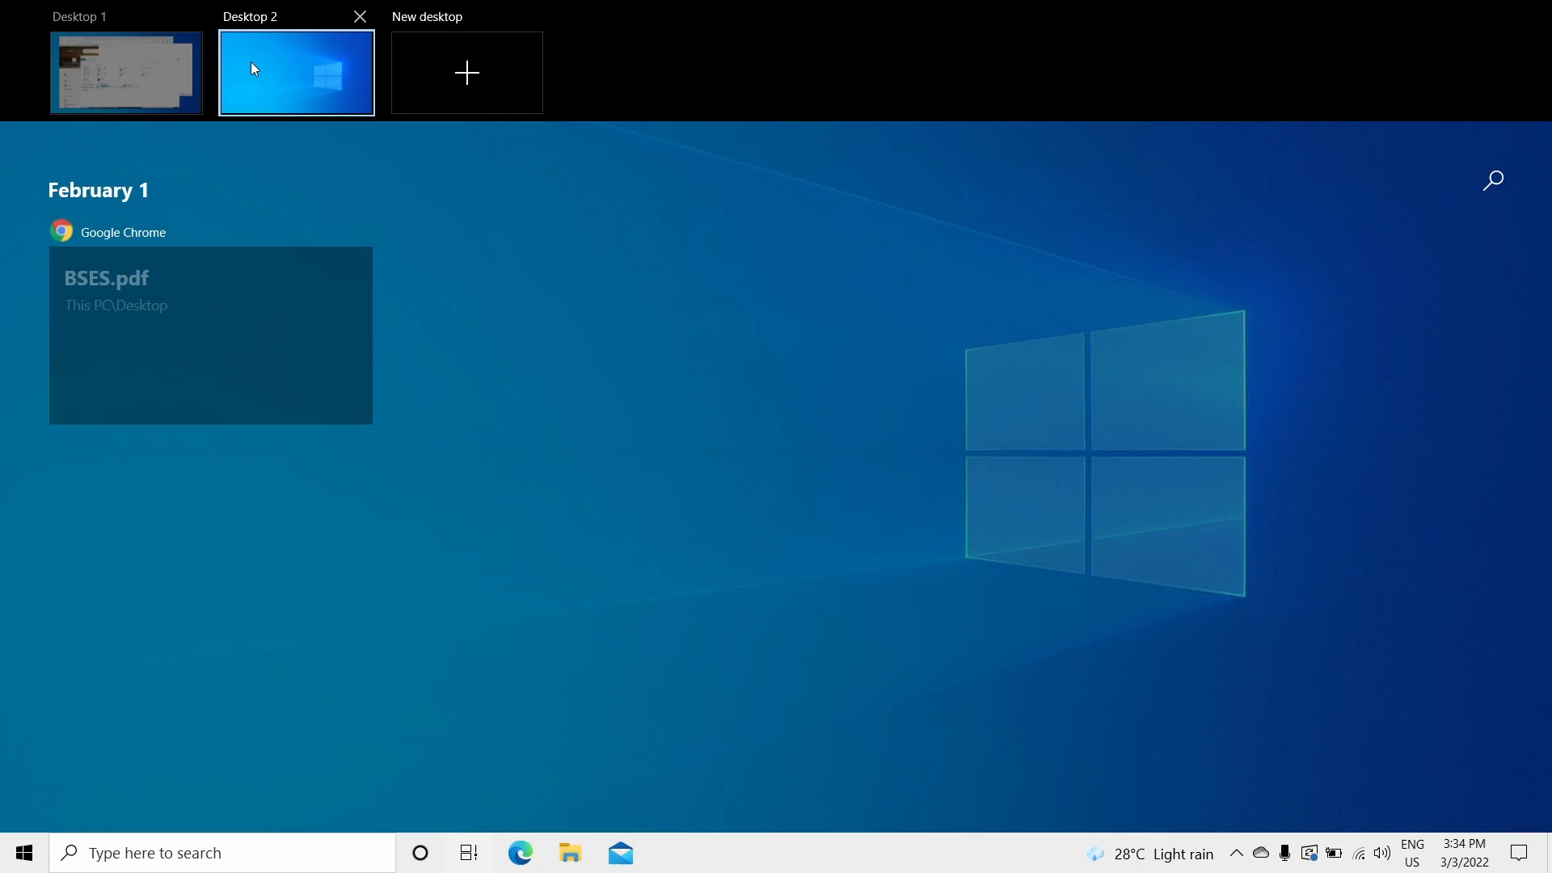
pyautogui.click(294, 73)
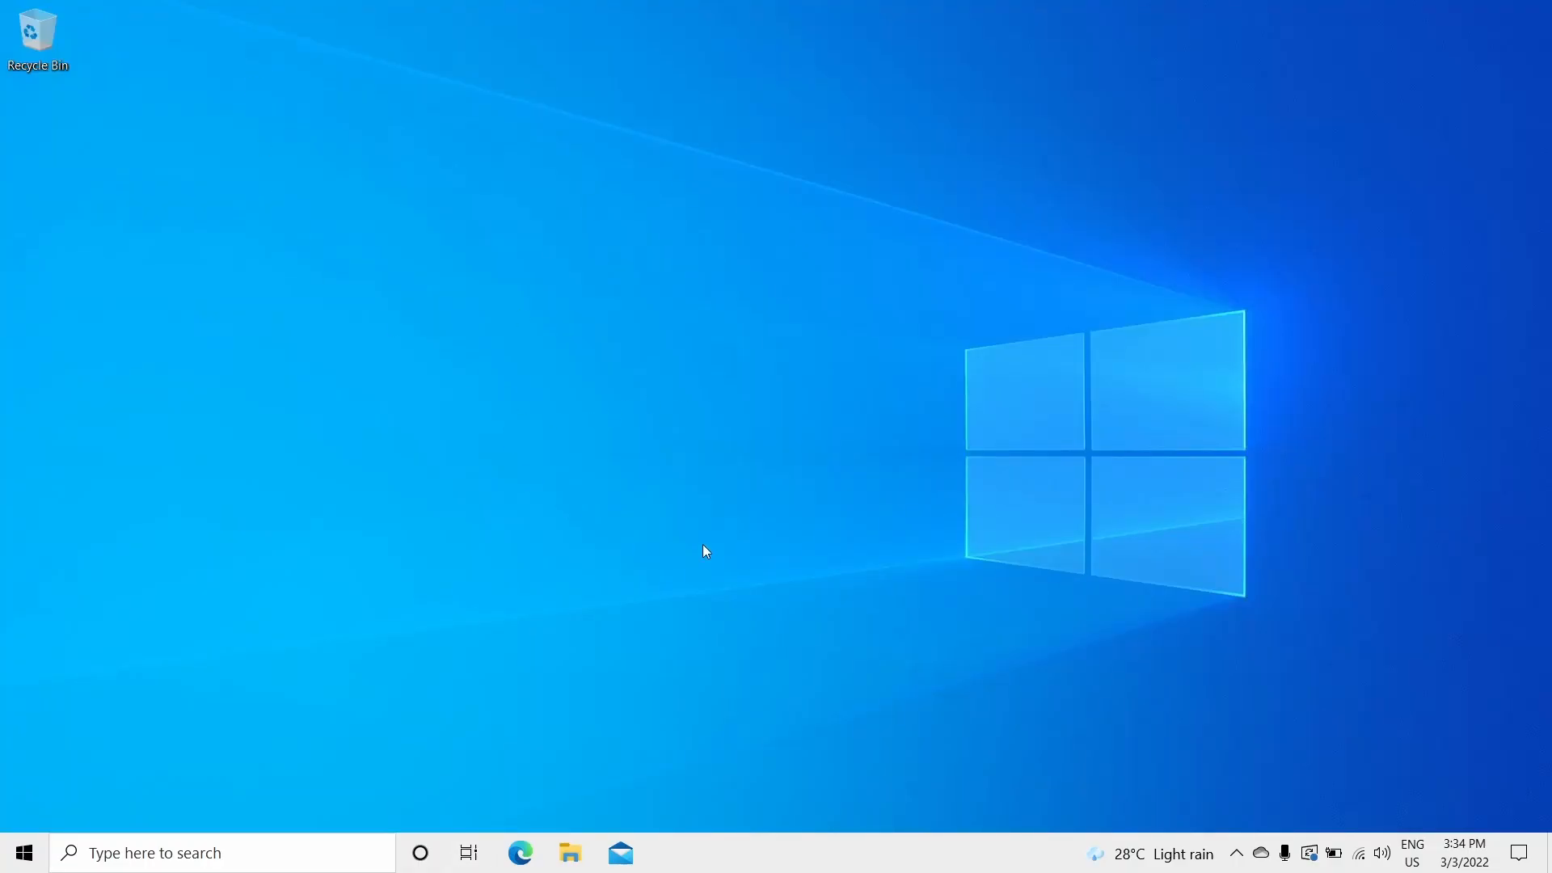
pyautogui.moveTo(667, 505)
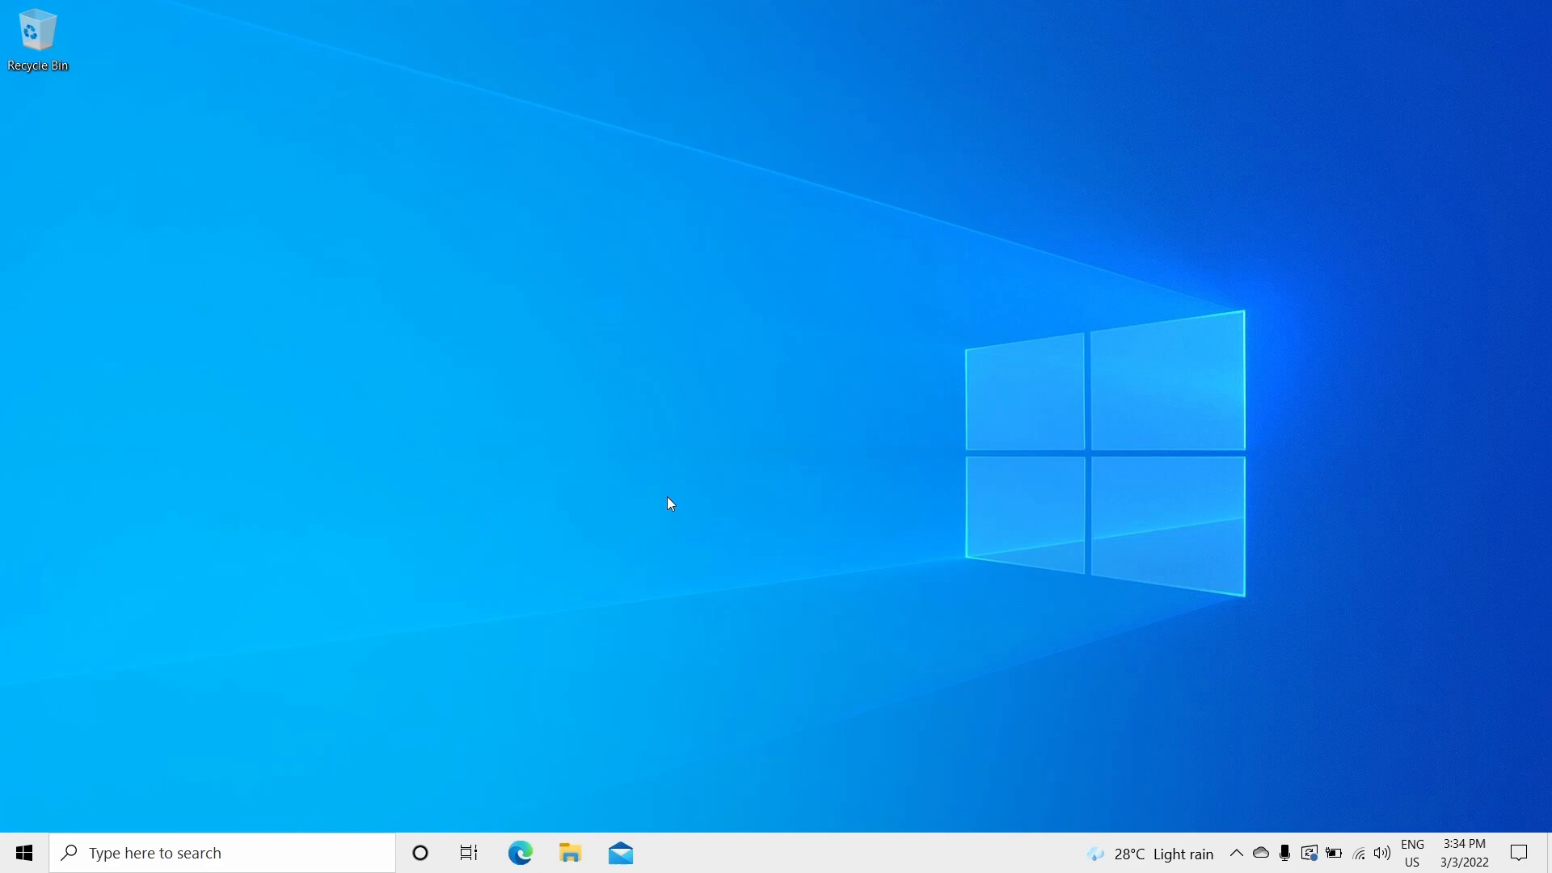
pyautogui.click(468, 852)
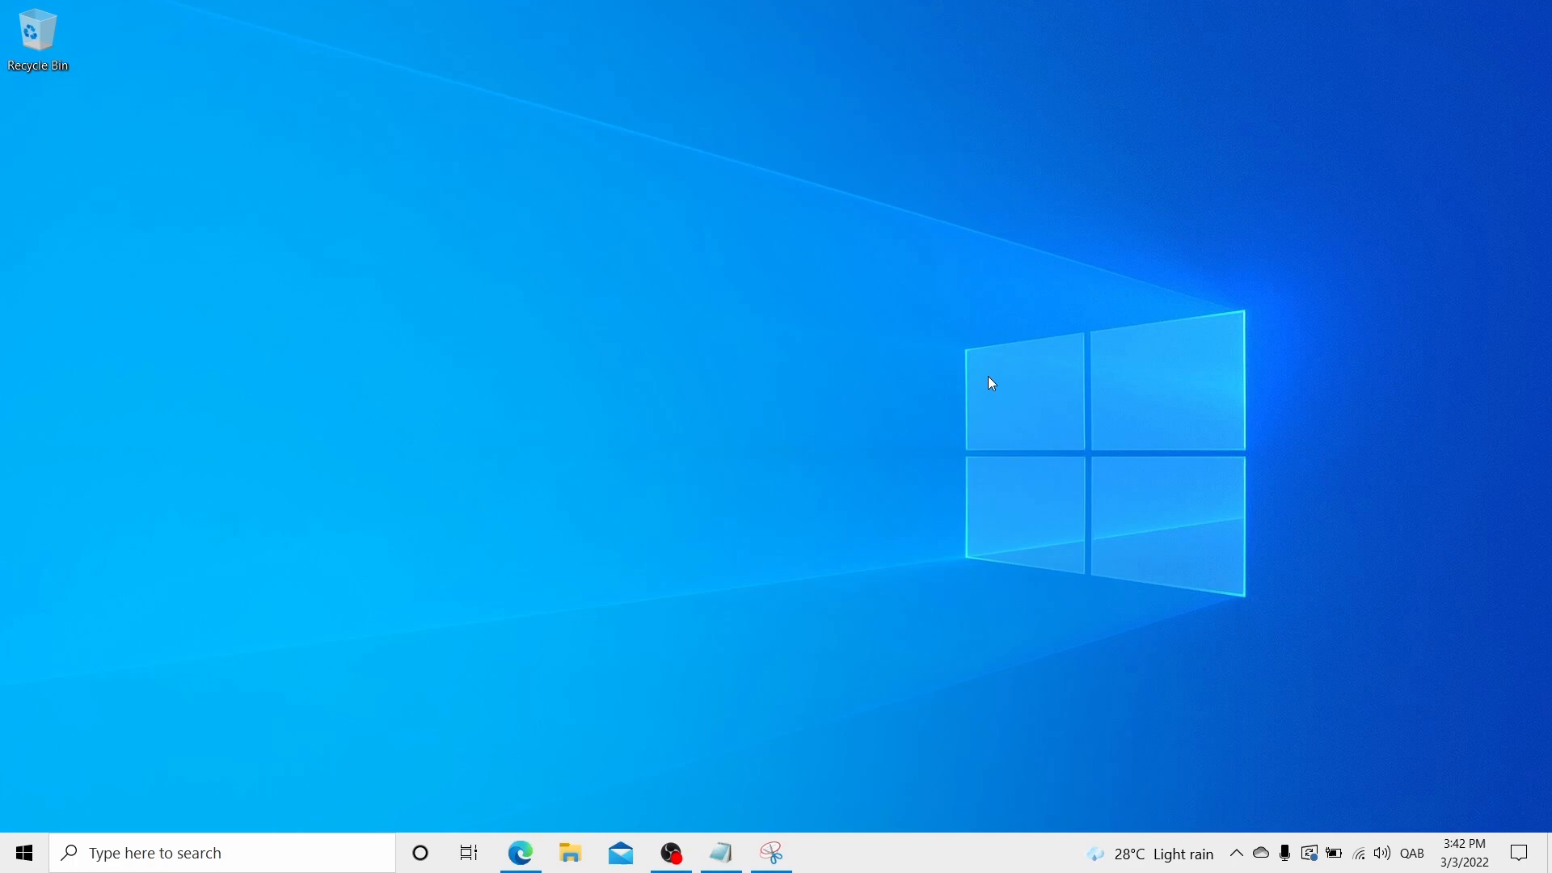
# Launch Snipping Tool from its pinned taskbar icon onto the empty desktop.
pyautogui.click(721, 852)
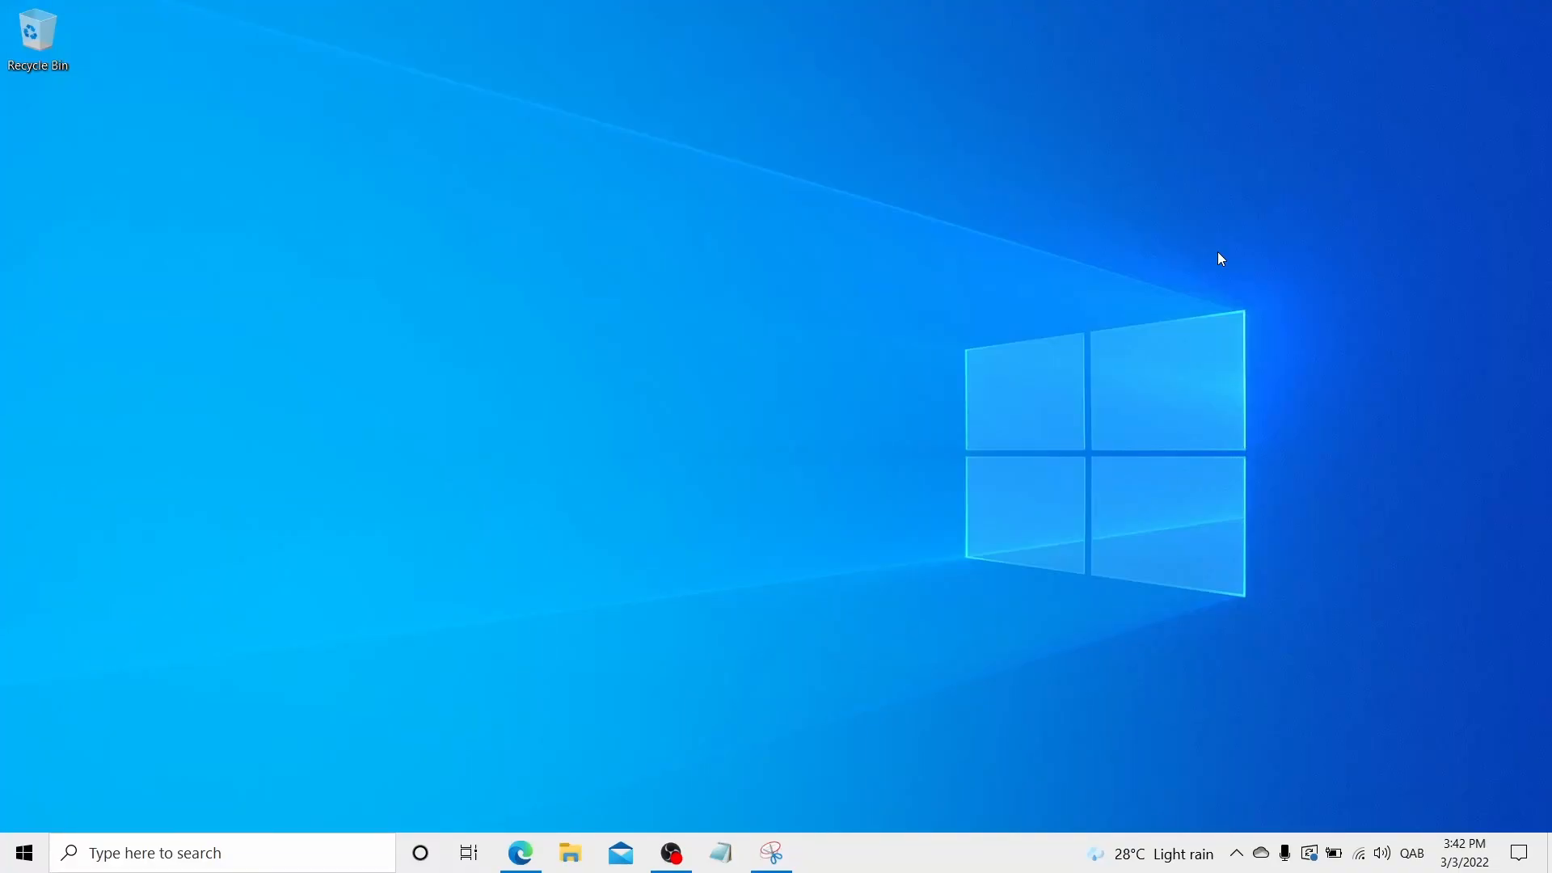
pyautogui.click(770, 852)
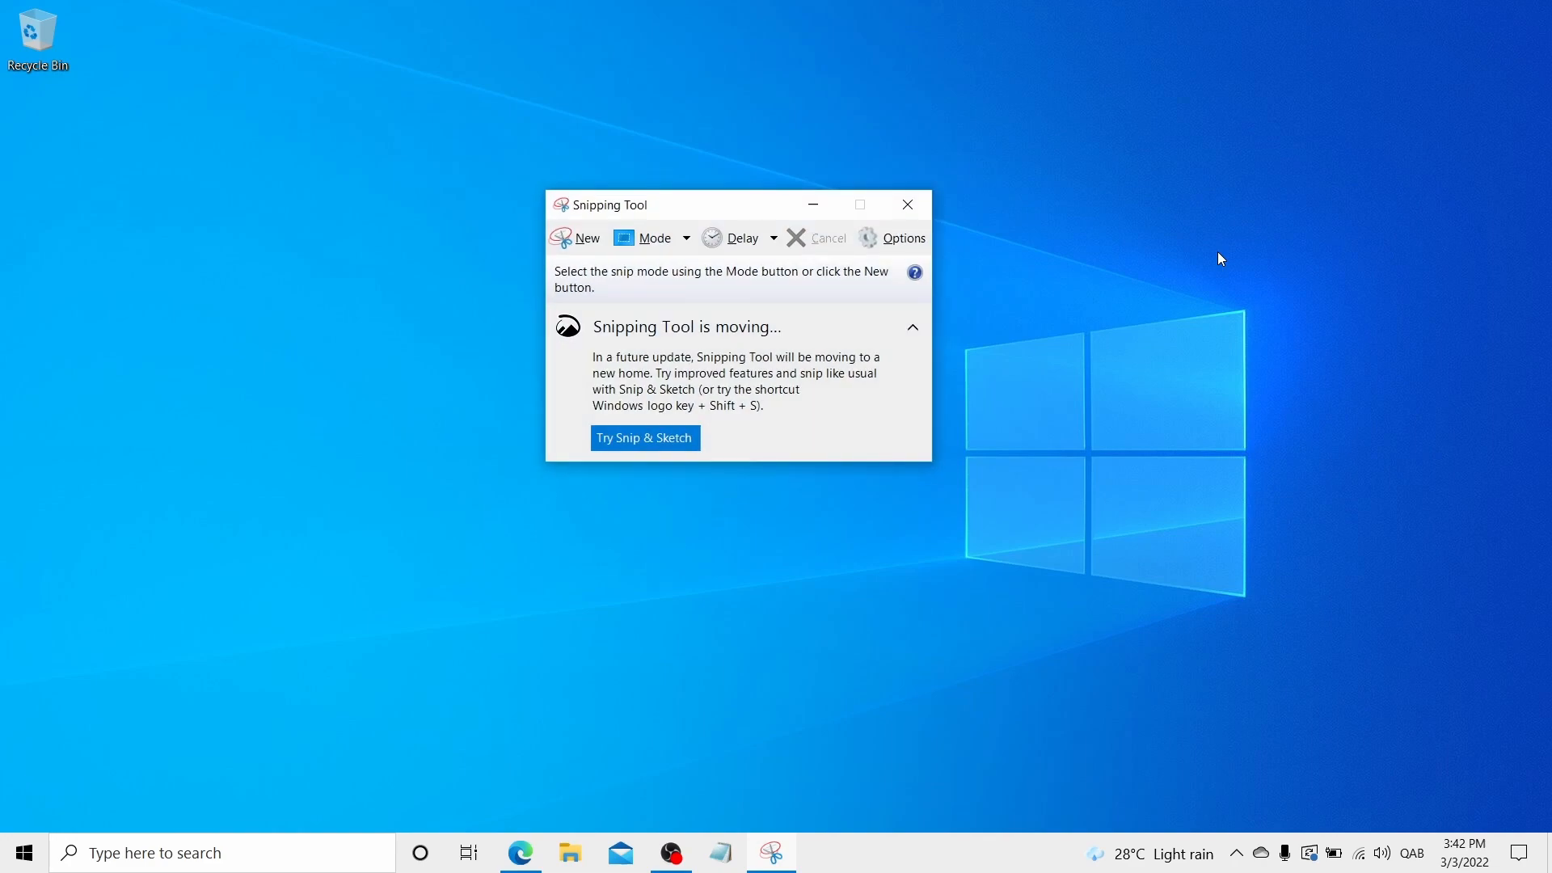